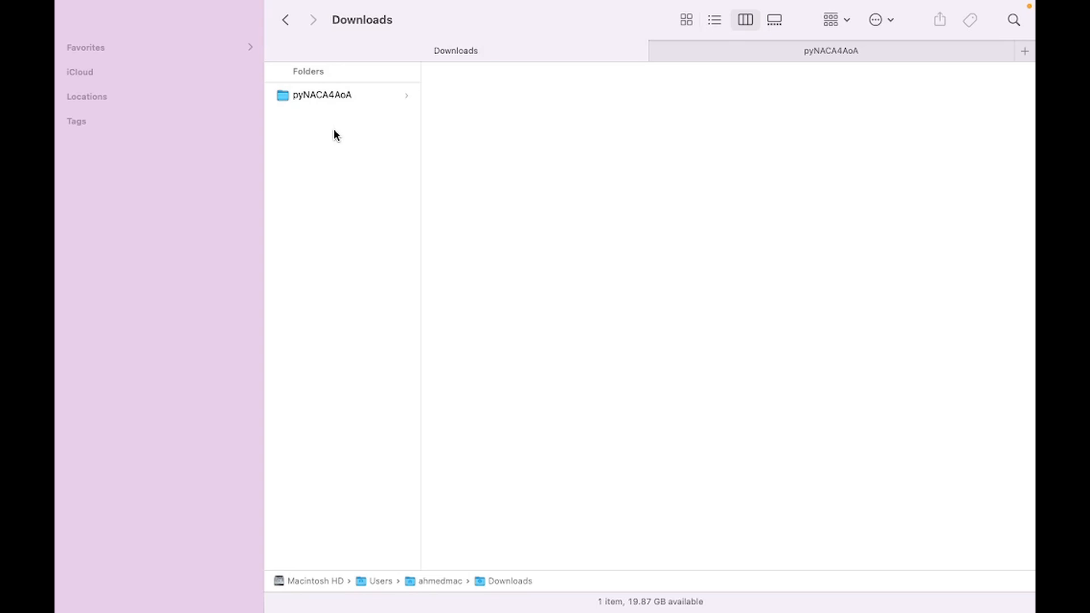
{"action": "mouse_move", "coordinate": [335, 109]}
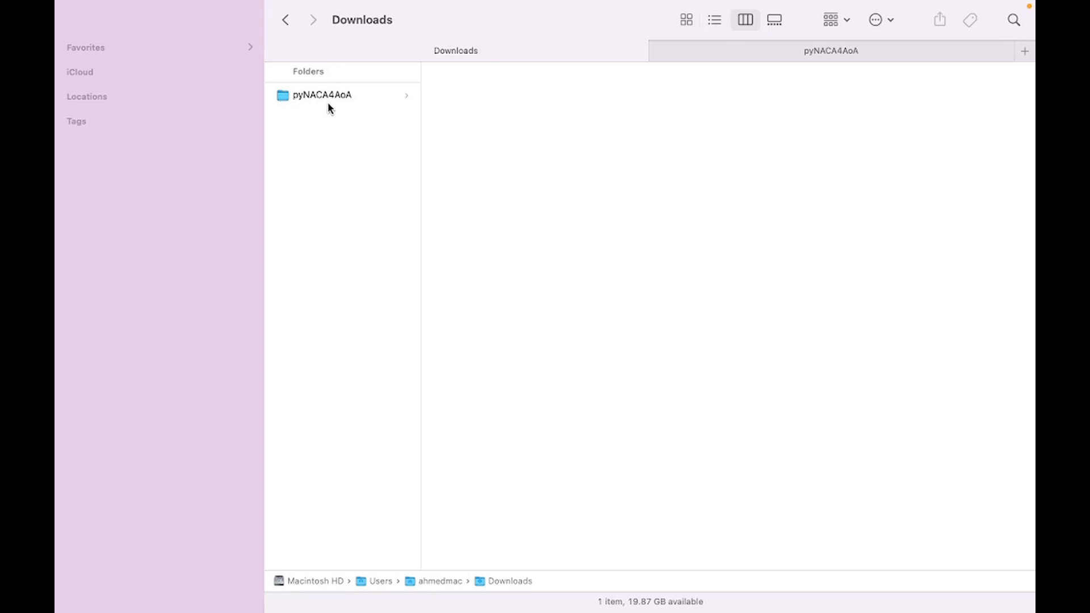
- Browse the pyNACA4AoA case folder and its 0, constant and system subfolders
{"action": "left_click", "coordinate": [321, 96]}
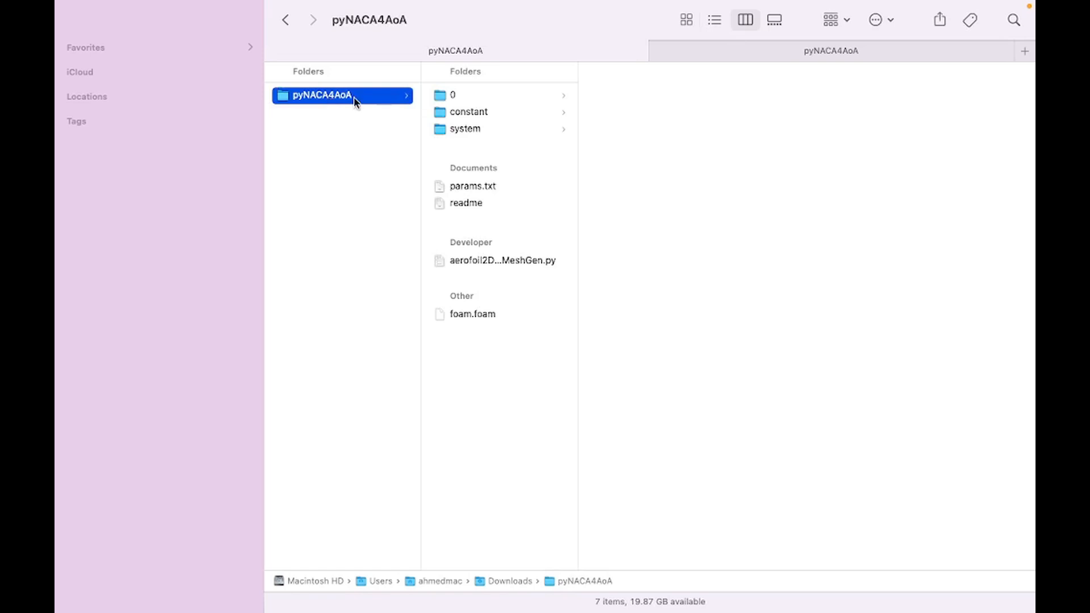
{"action": "mouse_move", "coordinate": [452, 98]}
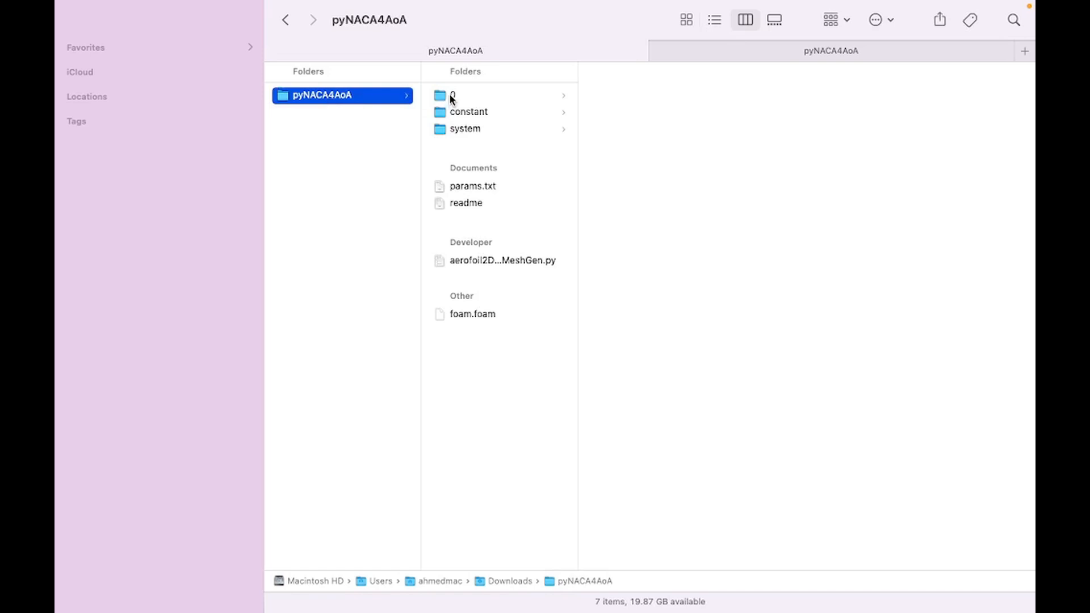
{"action": "left_click", "coordinate": [464, 95]}
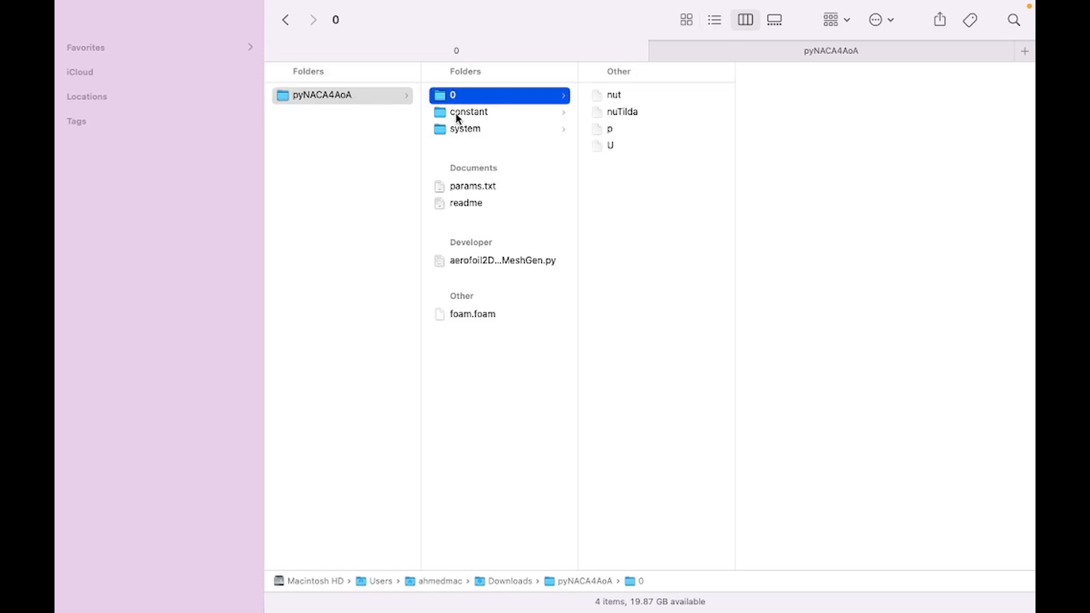
{"action": "left_click", "coordinate": [469, 113]}
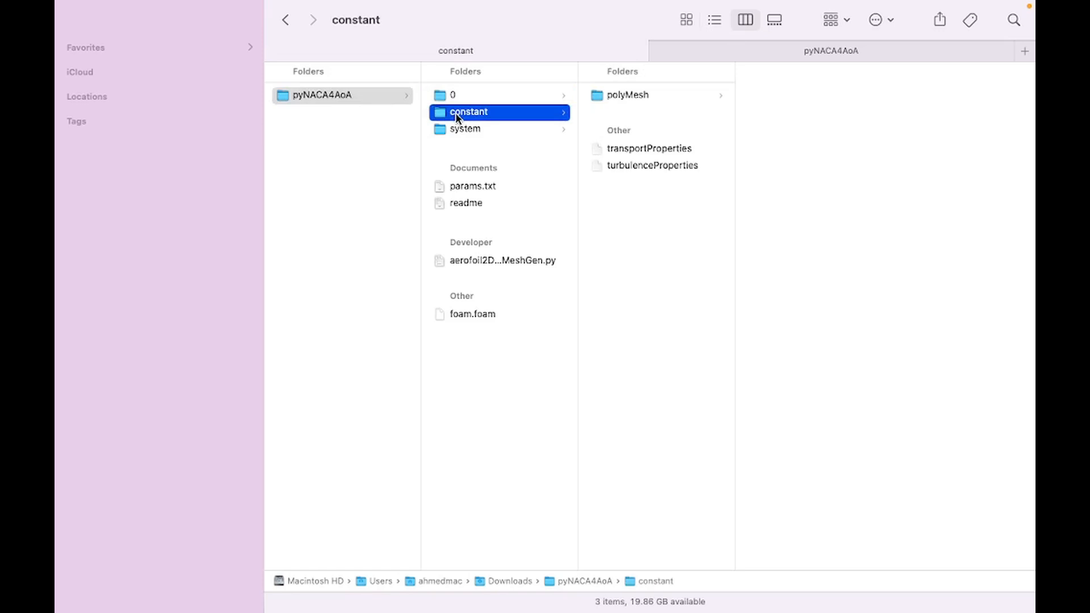
{"action": "left_click", "coordinate": [464, 128]}
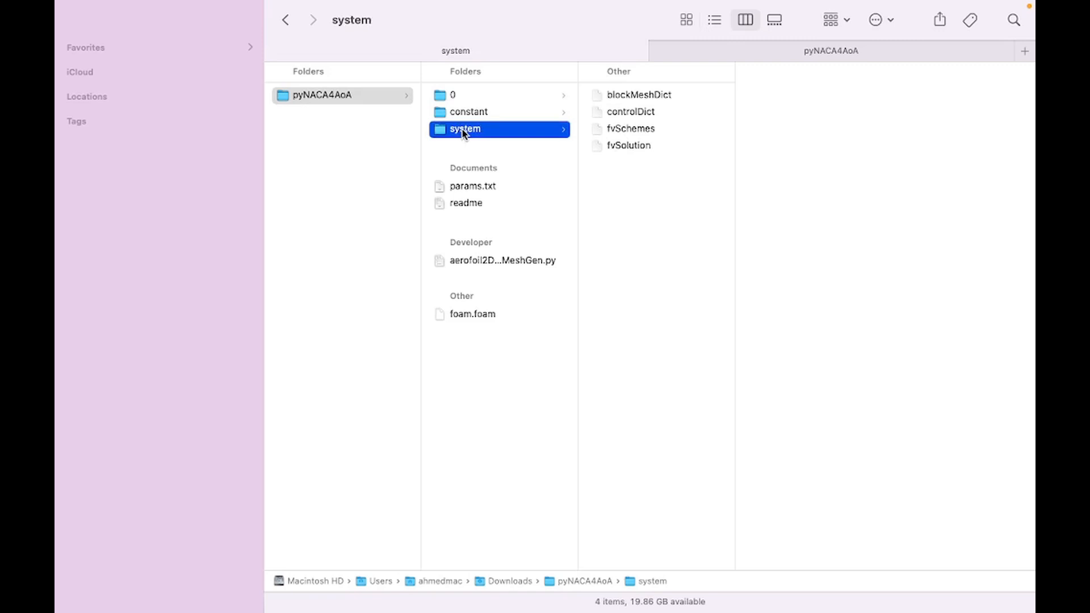
{"action": "mouse_move", "coordinate": [468, 175]}
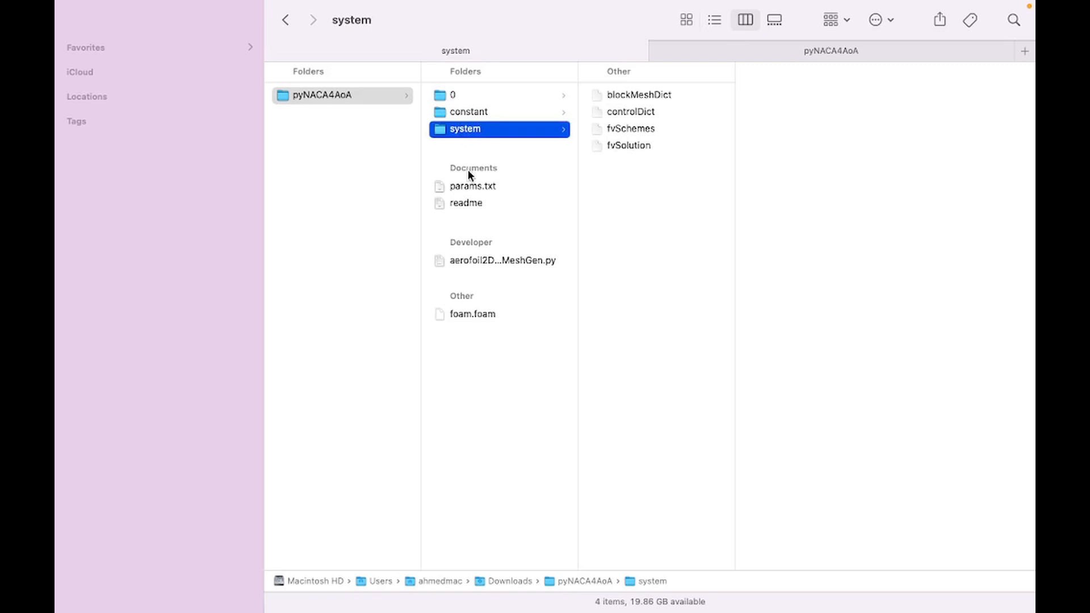
{"action": "mouse_move", "coordinate": [469, 193]}
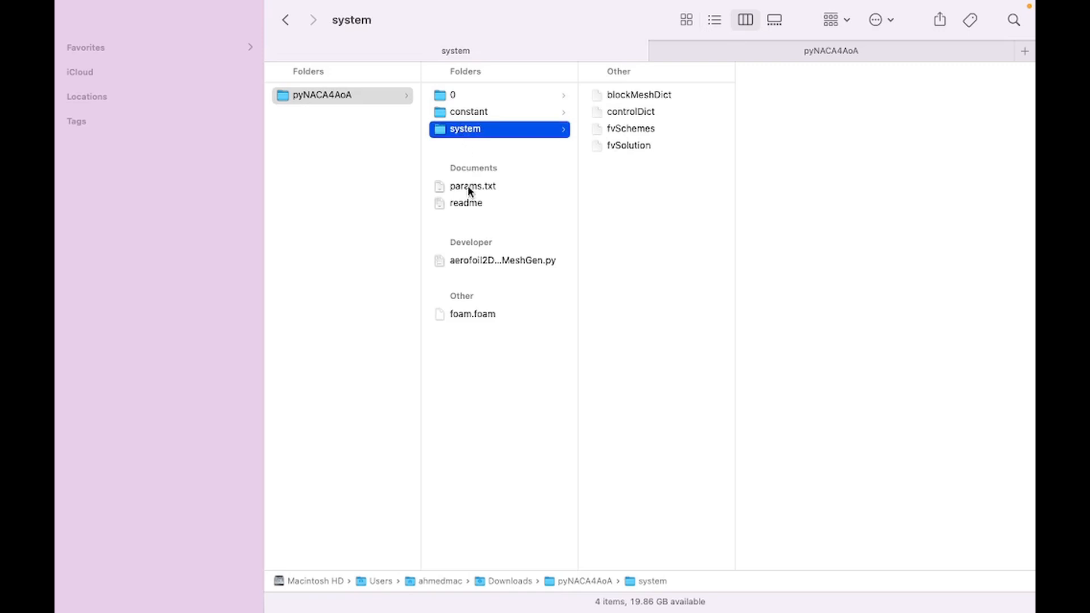
- Preview params.txt, the readme, aerofoil2DBlockMeshGen.py and foam.foam in the case folder
{"action": "left_click", "coordinate": [473, 186]}
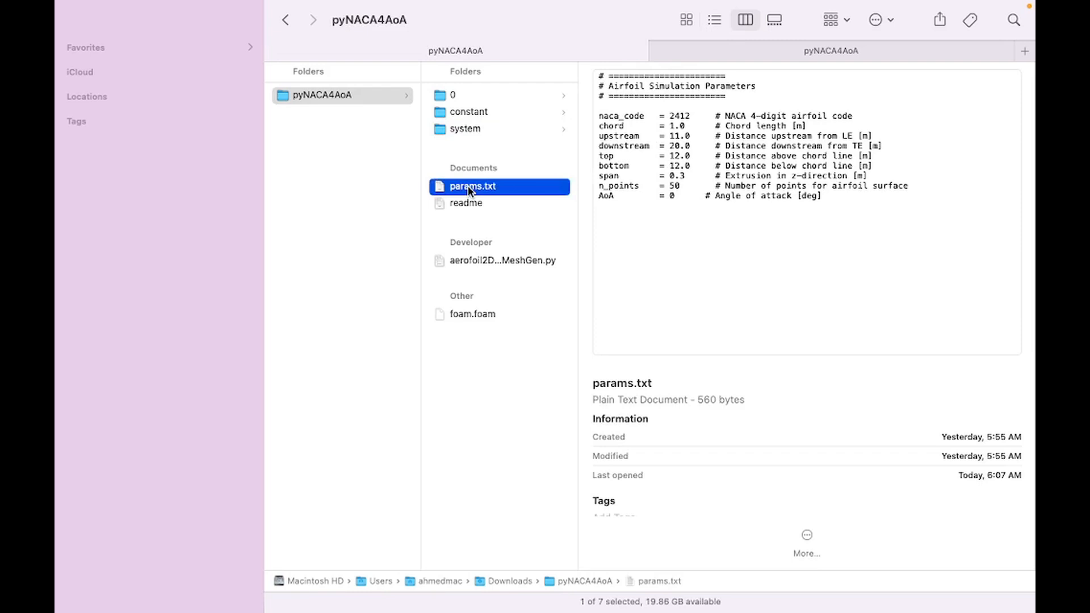
{"action": "left_click", "coordinate": [466, 204]}
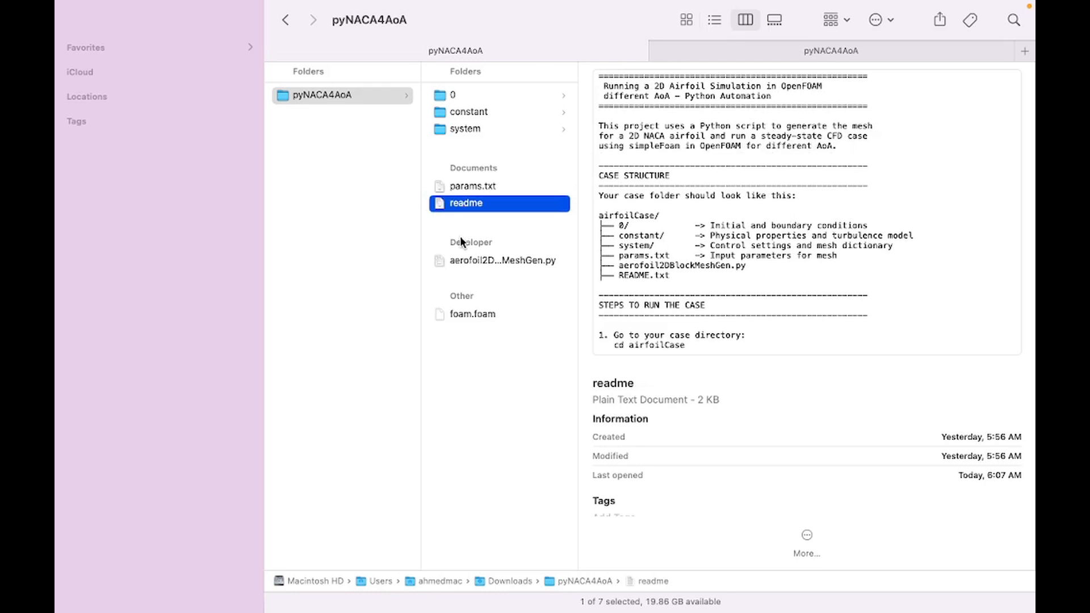
{"action": "left_click", "coordinate": [503, 260]}
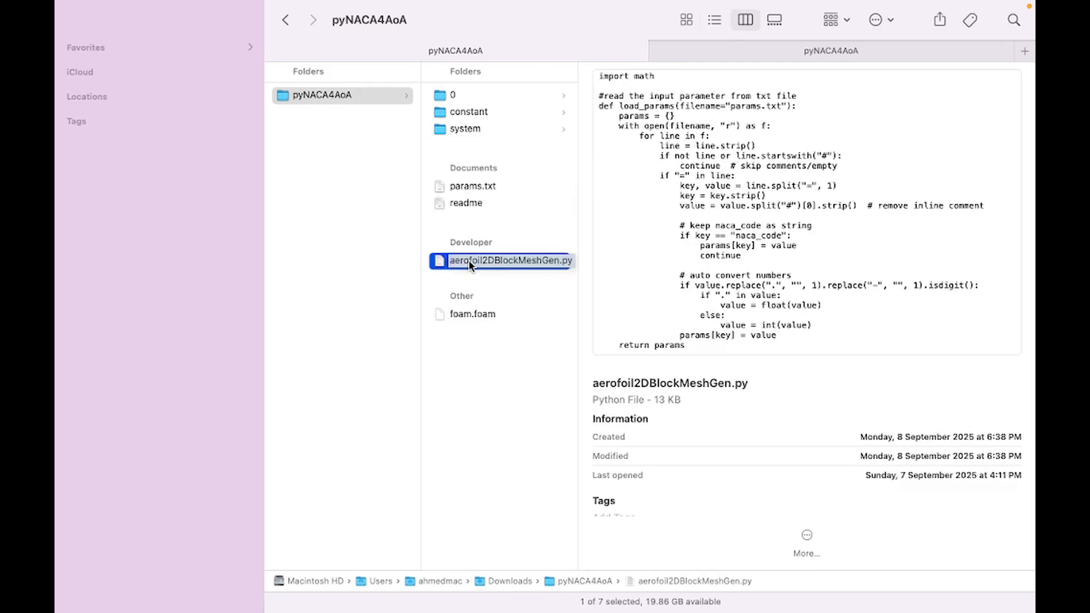
{"action": "left_click", "coordinate": [472, 314]}
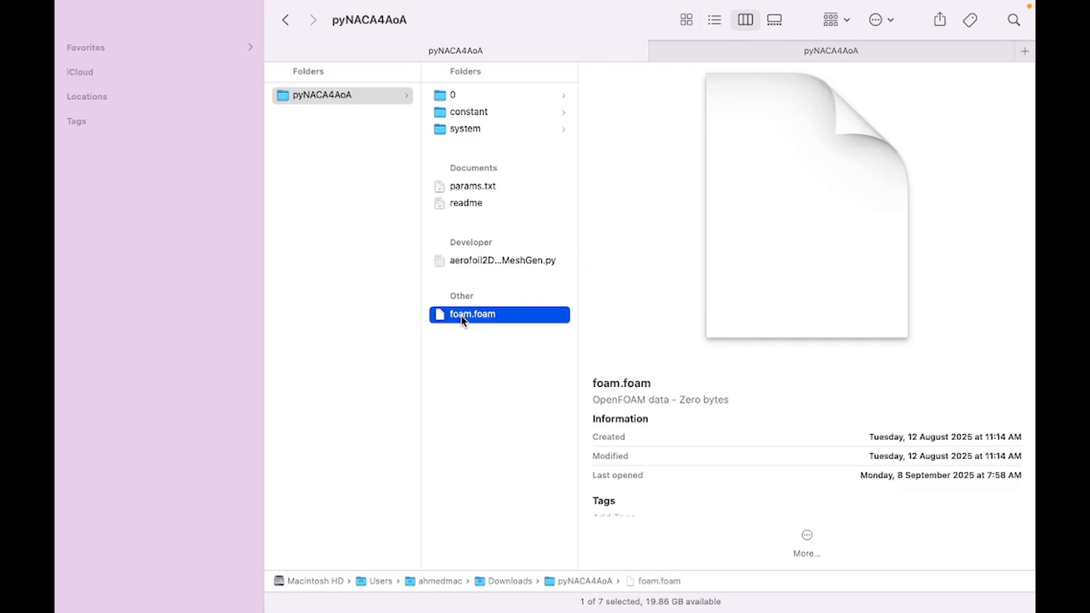
{"action": "left_click", "coordinate": [473, 185]}
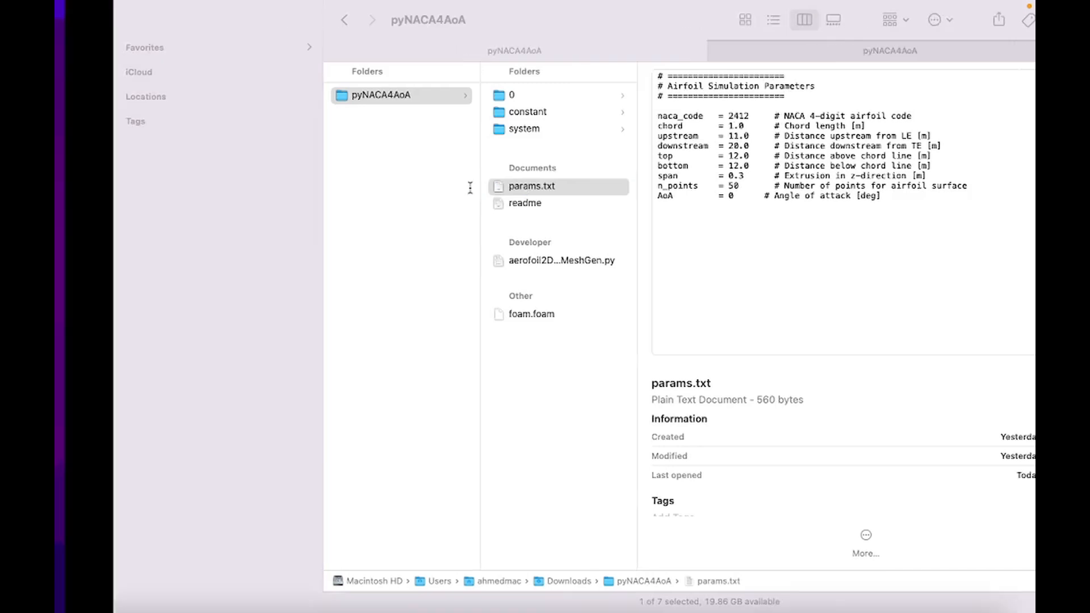
- Review params.txt in TextEdit with AoA still 0, then close it
{"action": "double_click", "coordinate": [532, 185]}
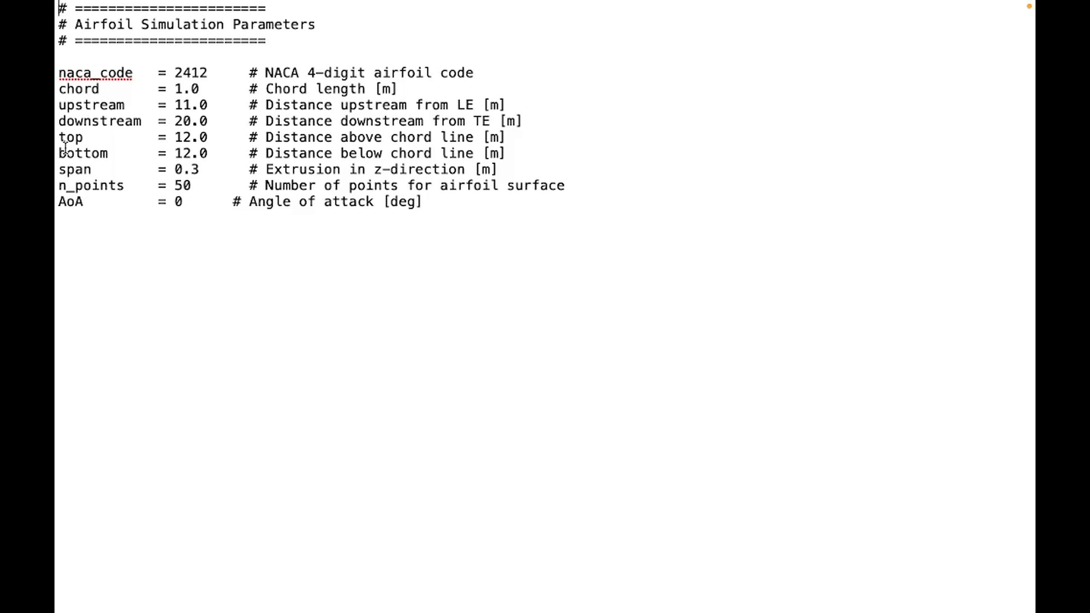
{"action": "mouse_move", "coordinate": [72, 169]}
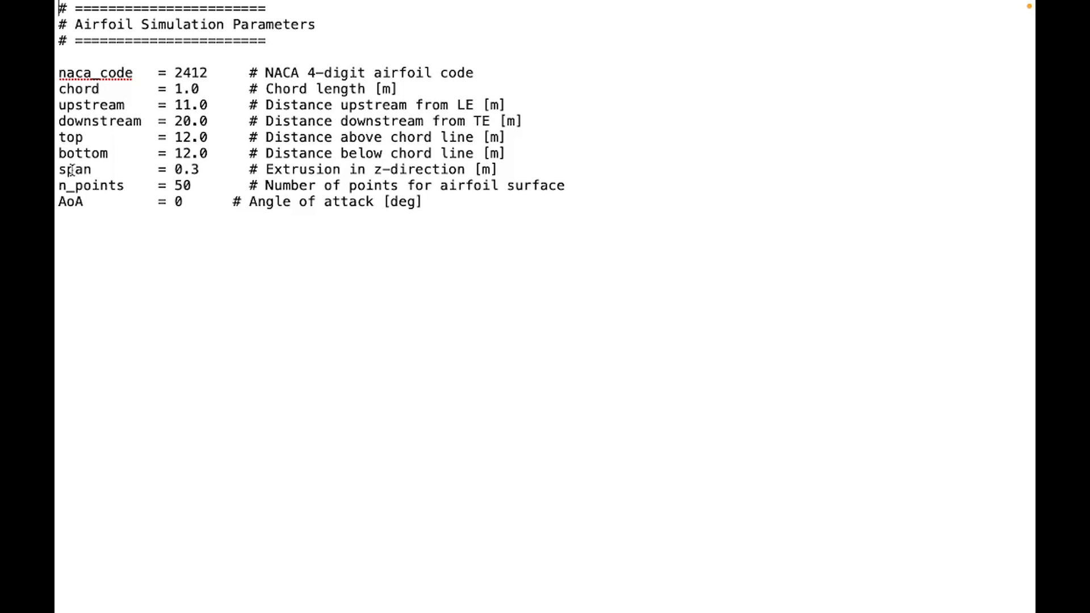
{"action": "mouse_move", "coordinate": [92, 185]}
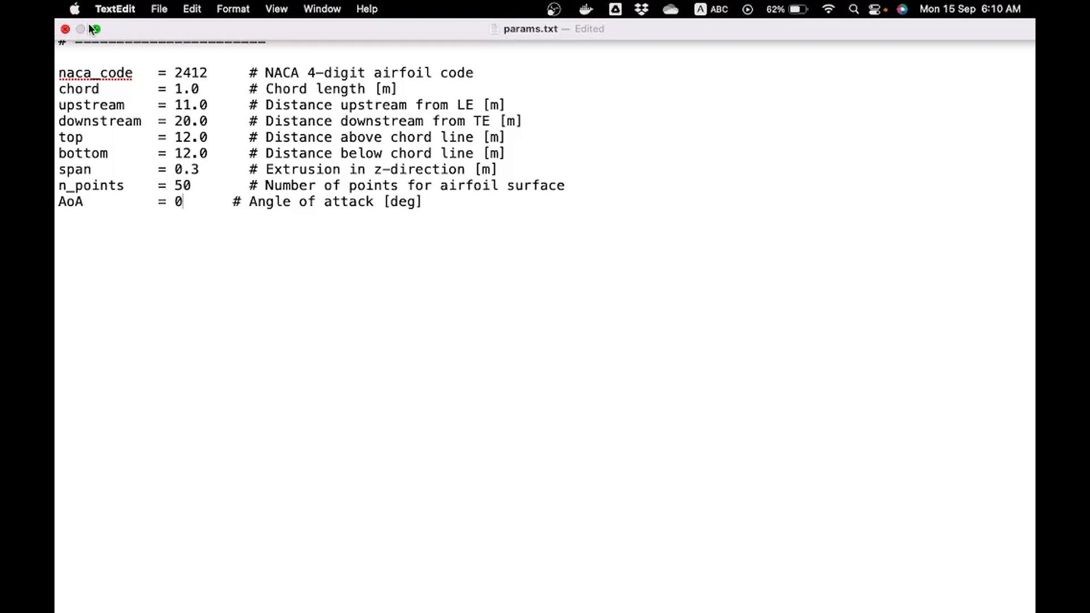
{"action": "left_click", "coordinate": [159, 9]}
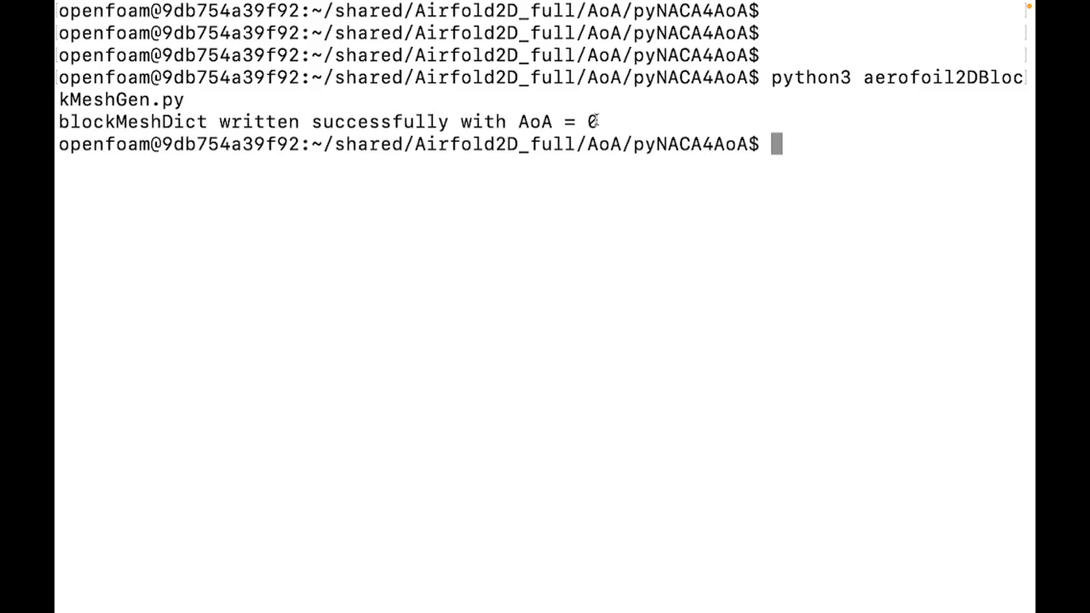
- Build the 11040-cell airfoil mesh with blockMesh and verify it with checkMesh
{"action": "type", "text": "b"}
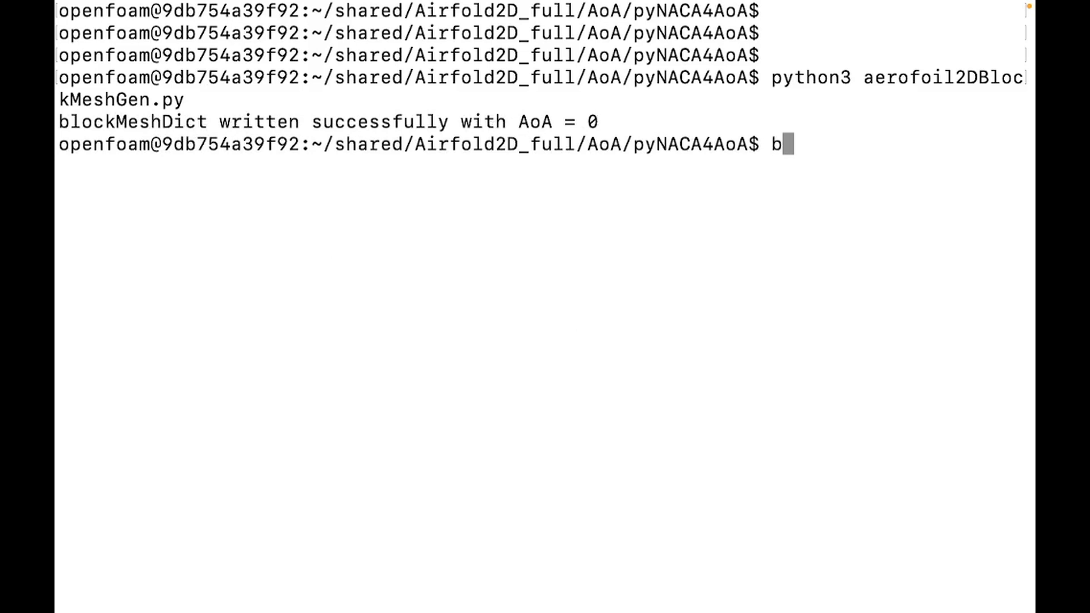
{"action": "type", "text": "lock"}
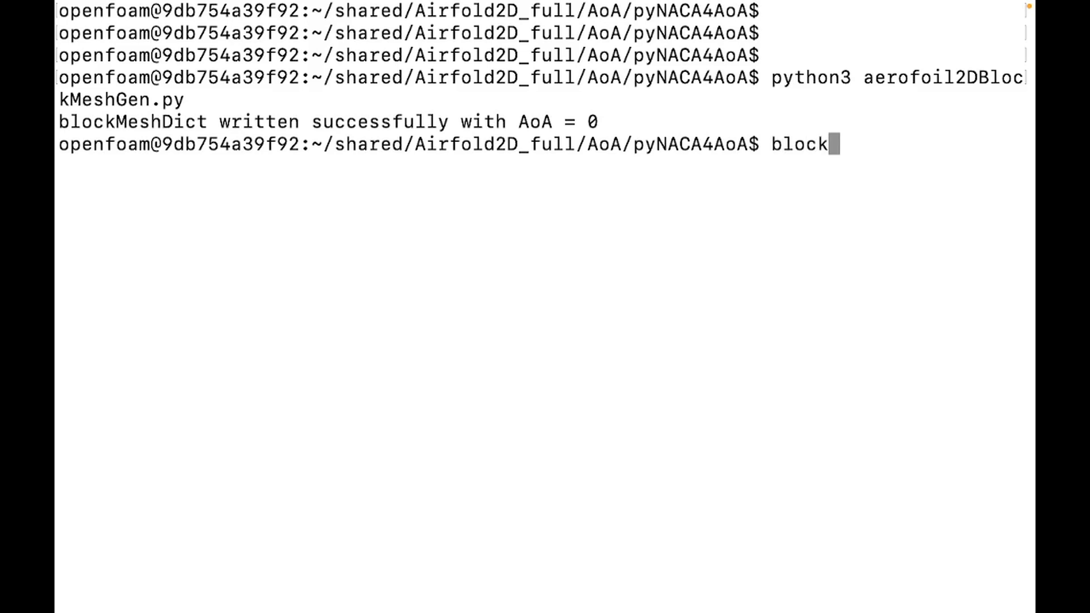
{"action": "type", "text": "Mes"}
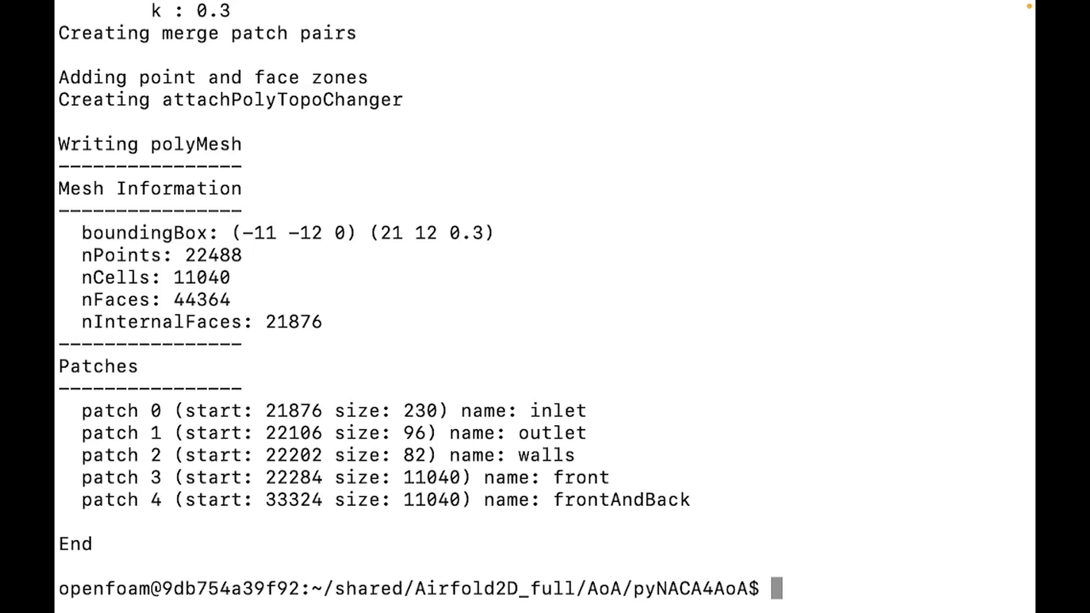
{"action": "type", "text": "c"}
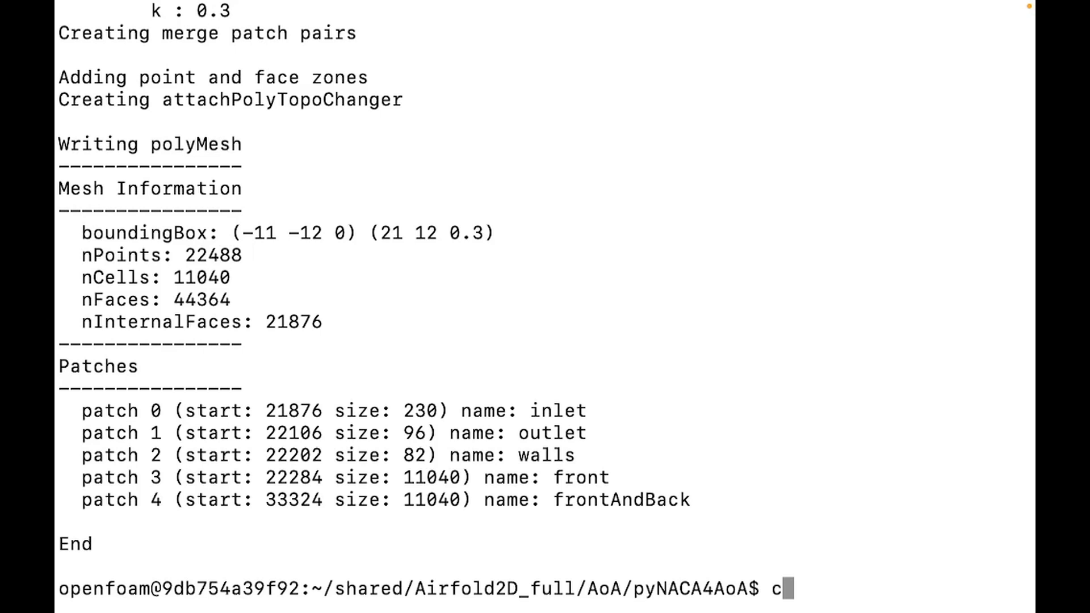
{"action": "type", "text": "heck"}
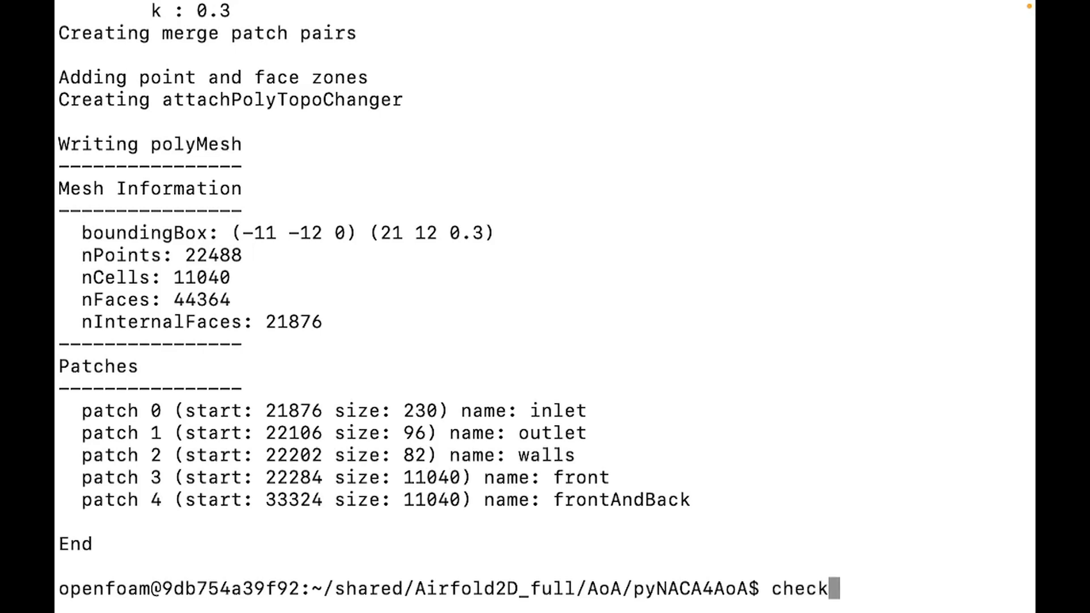
{"action": "type", "text": "Mes"}
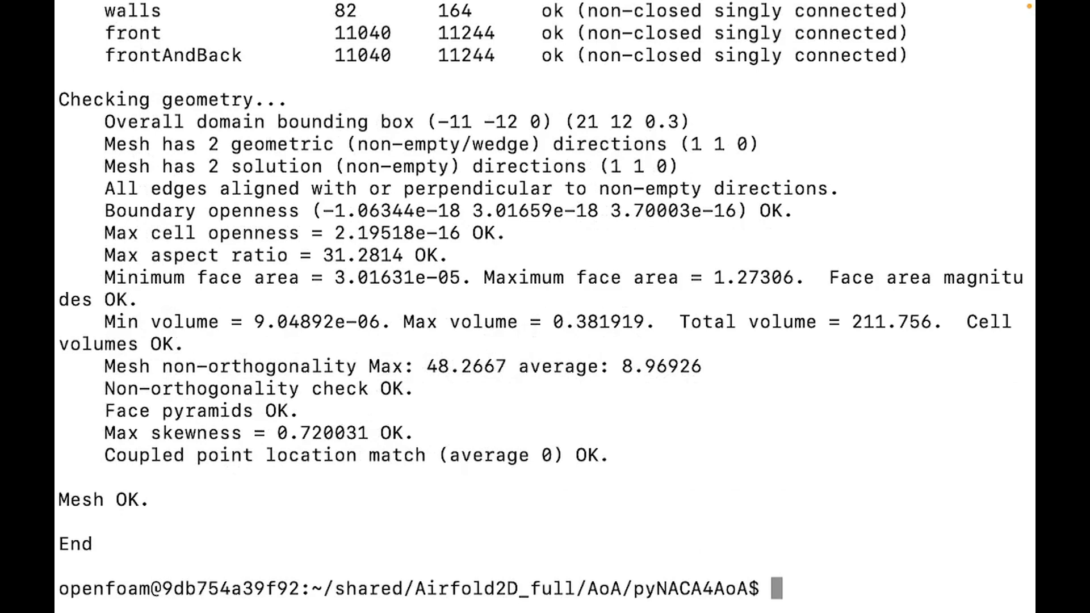
- Run simpleFoam on the airfoil mesh until the SIMPLE solution converges in 395 iterations
{"action": "type", "text": "sim"}
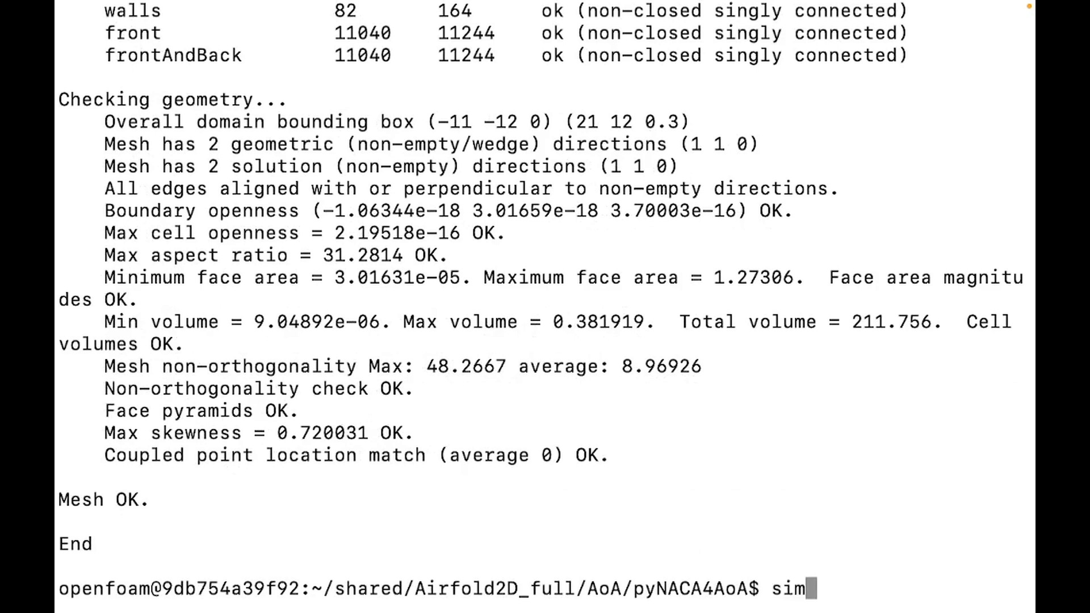
{"action": "type", "text": "plef"}
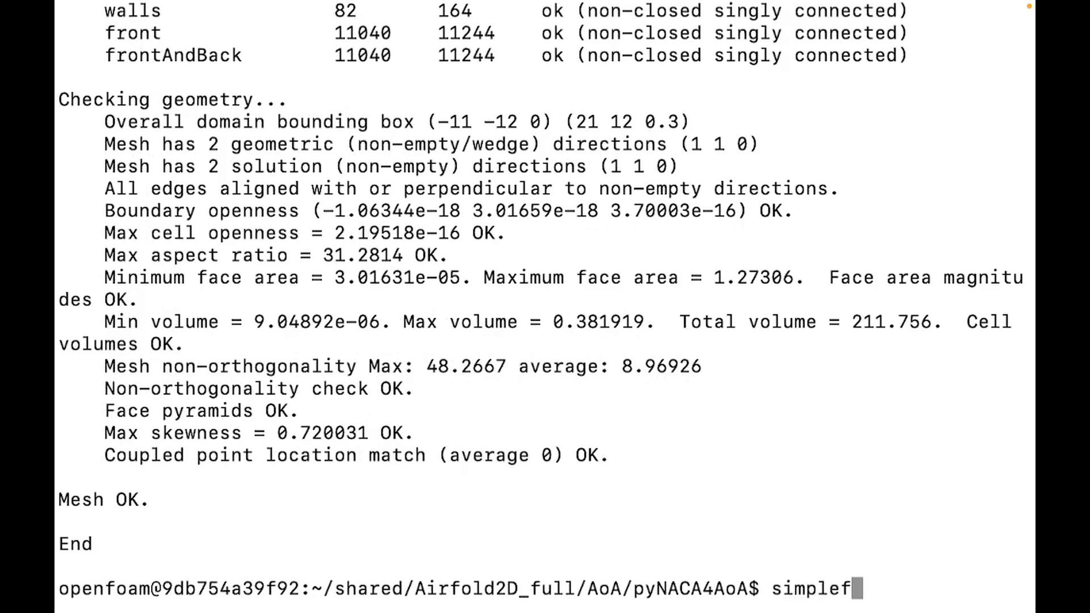
{"action": "key", "text": "BackSpace"}
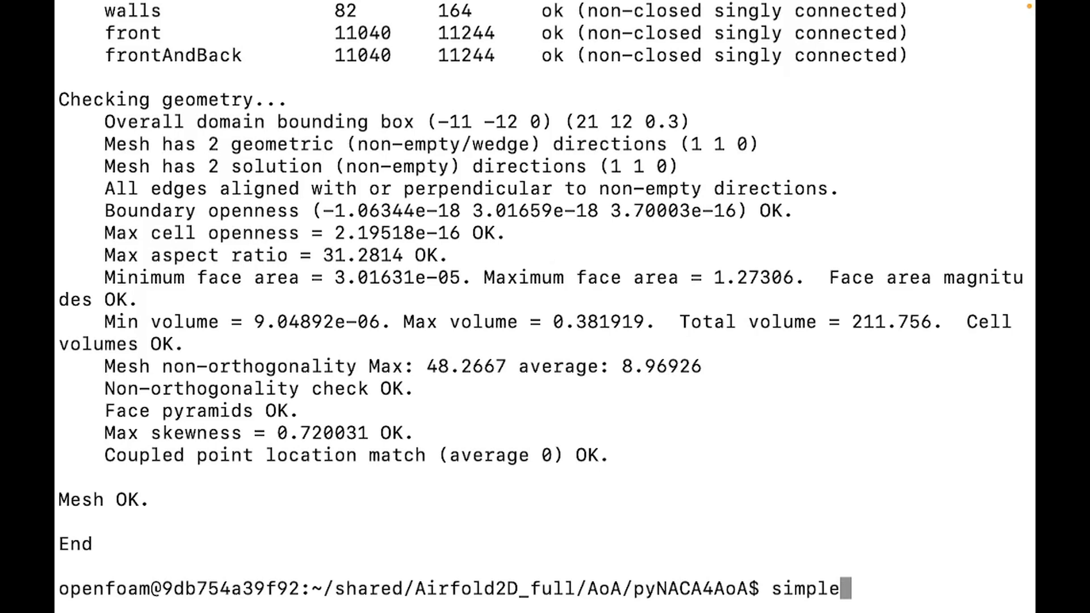
{"action": "type", "text": "Foam"}
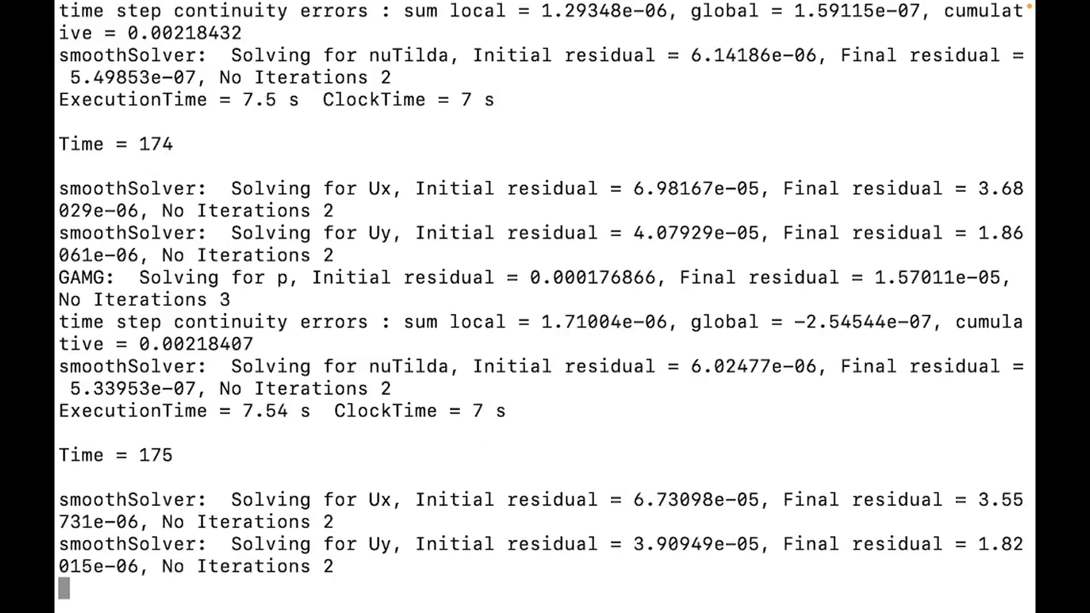
{"action": "scroll", "scroll_direction": "down", "scroll_amount": 3}
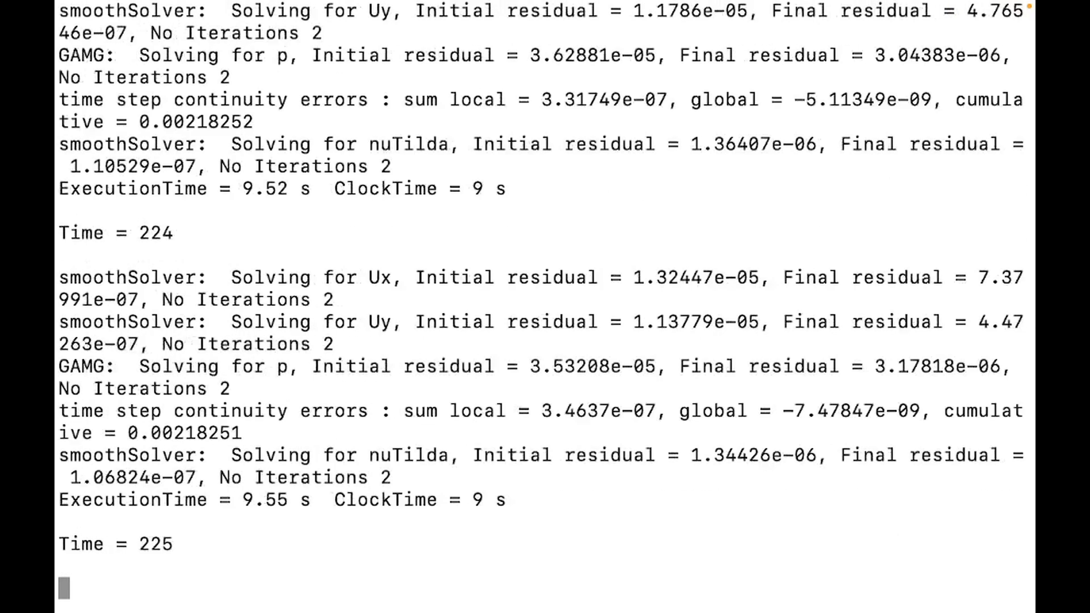
{"action": "scroll", "scroll_direction": "down", "scroll_amount": 3}
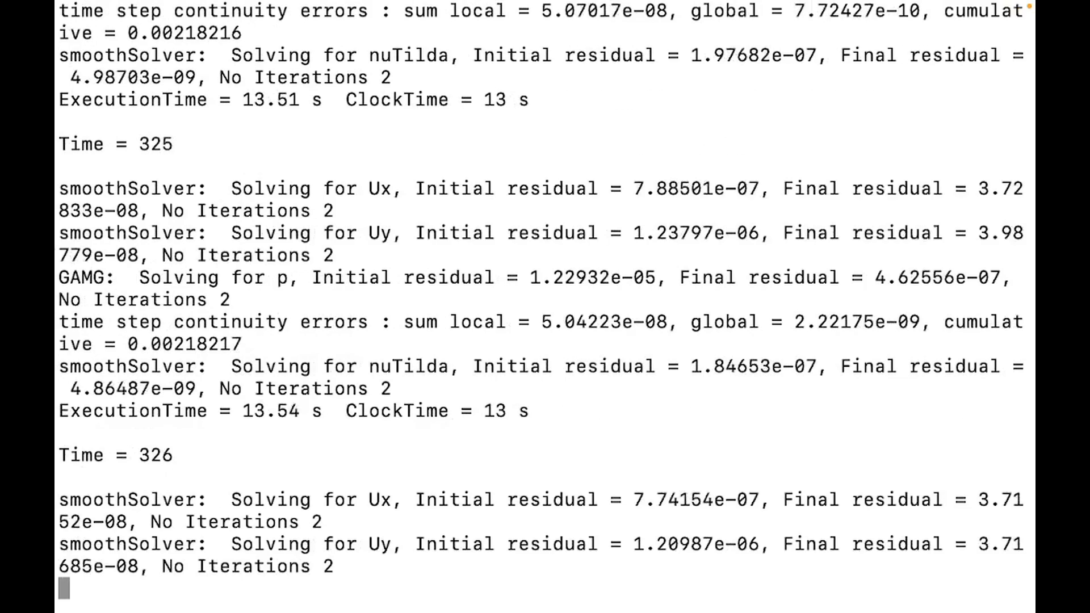
{"action": "scroll", "scroll_direction": "down", "scroll_amount": 3}
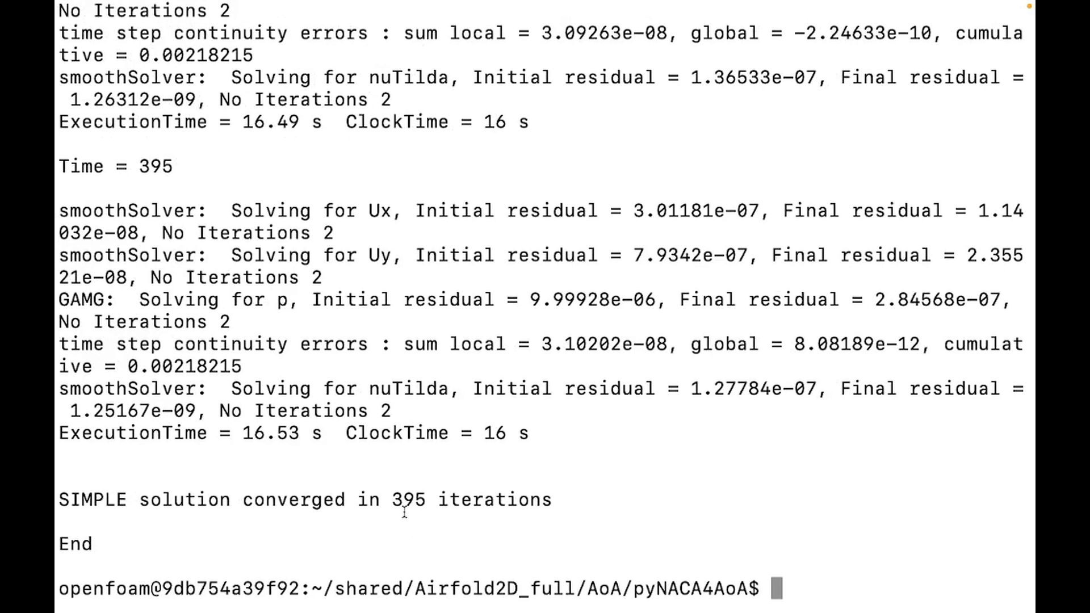
{"action": "mouse_move", "coordinate": [446, 506]}
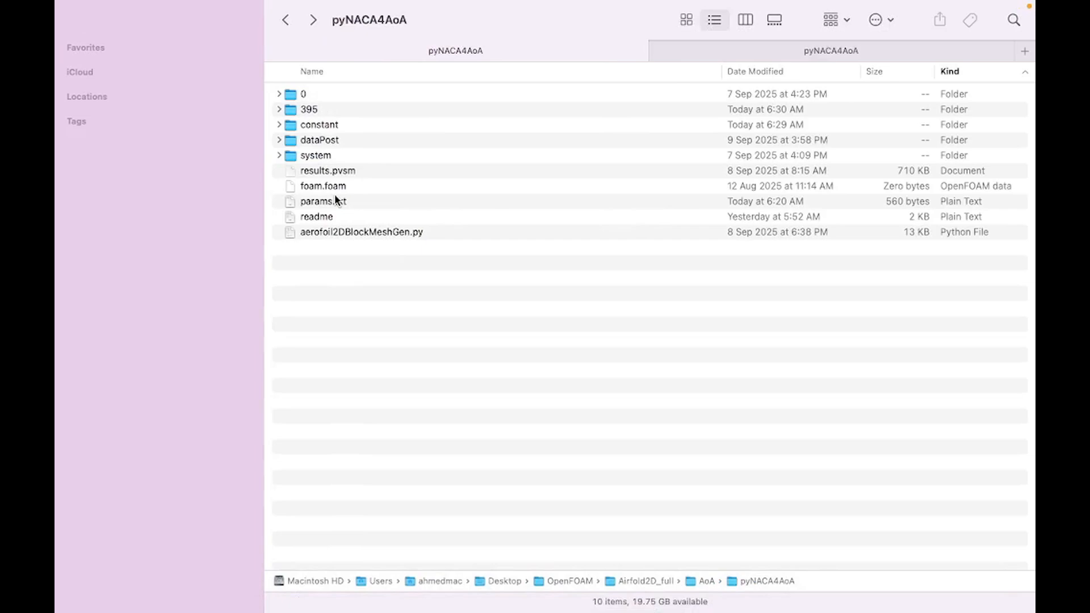
{"action": "mouse_move", "coordinate": [322, 211]}
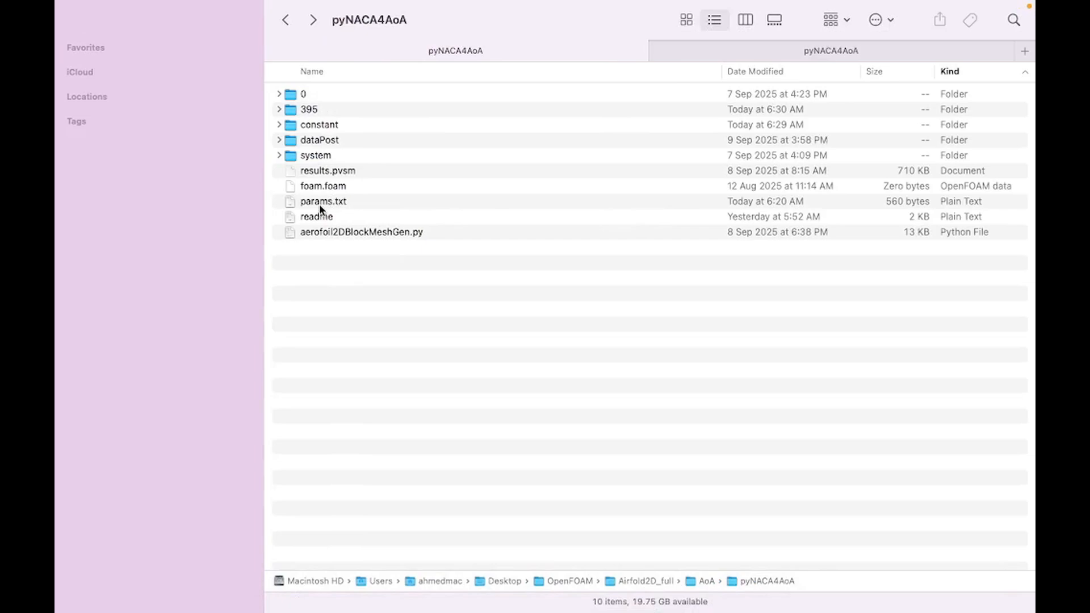
{"action": "mouse_move", "coordinate": [322, 193]}
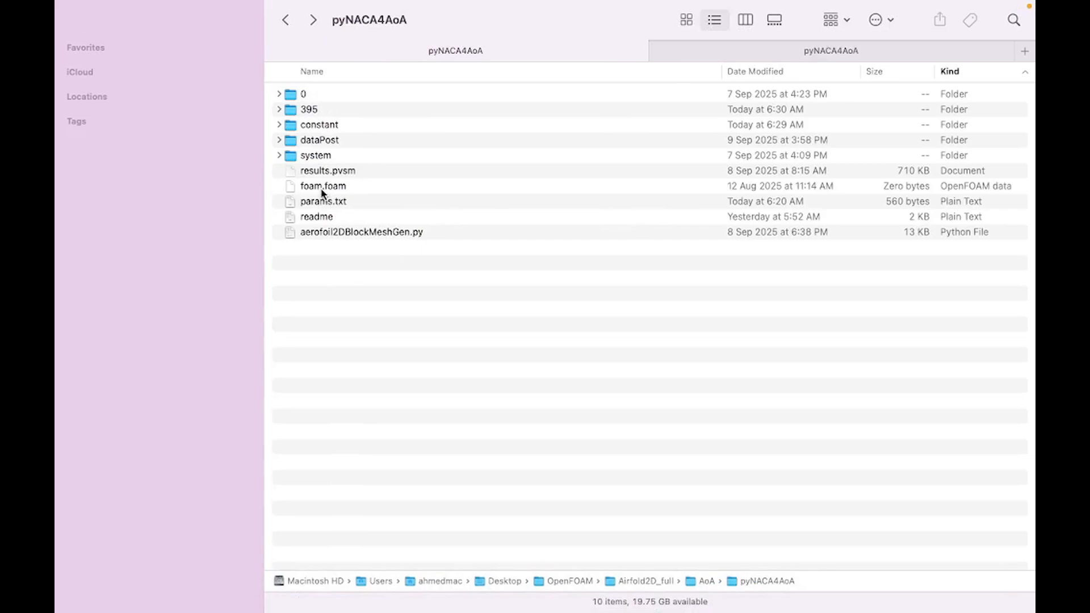
- Open foam.foam from the pyNACA4AoA folder with ParaView
{"action": "right_click", "coordinate": [321, 185]}
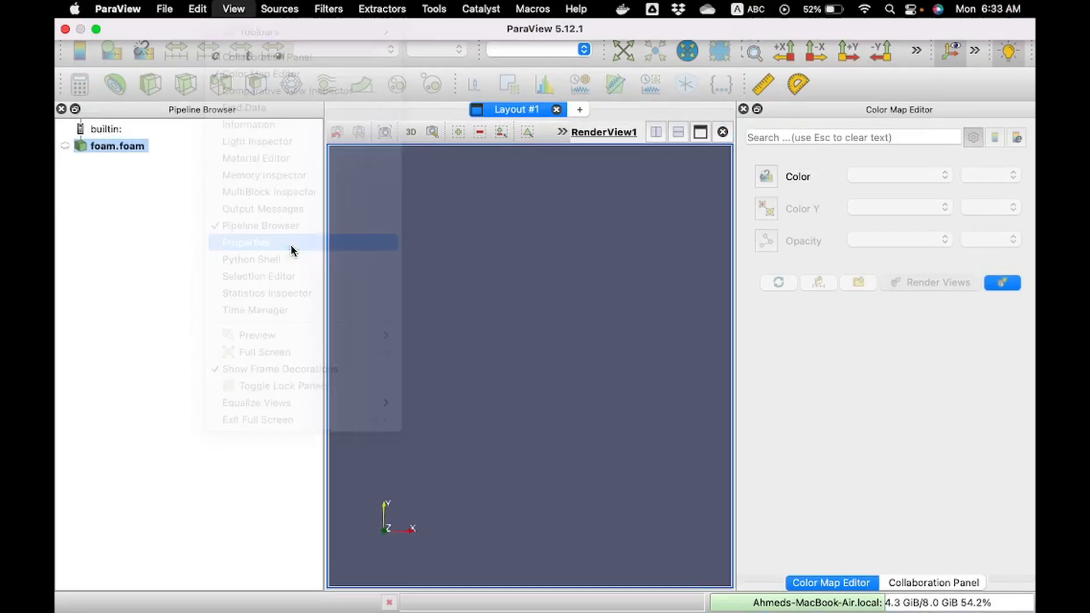
- Load the foam.foam case data into the ParaView view
{"action": "left_click", "coordinate": [247, 242]}
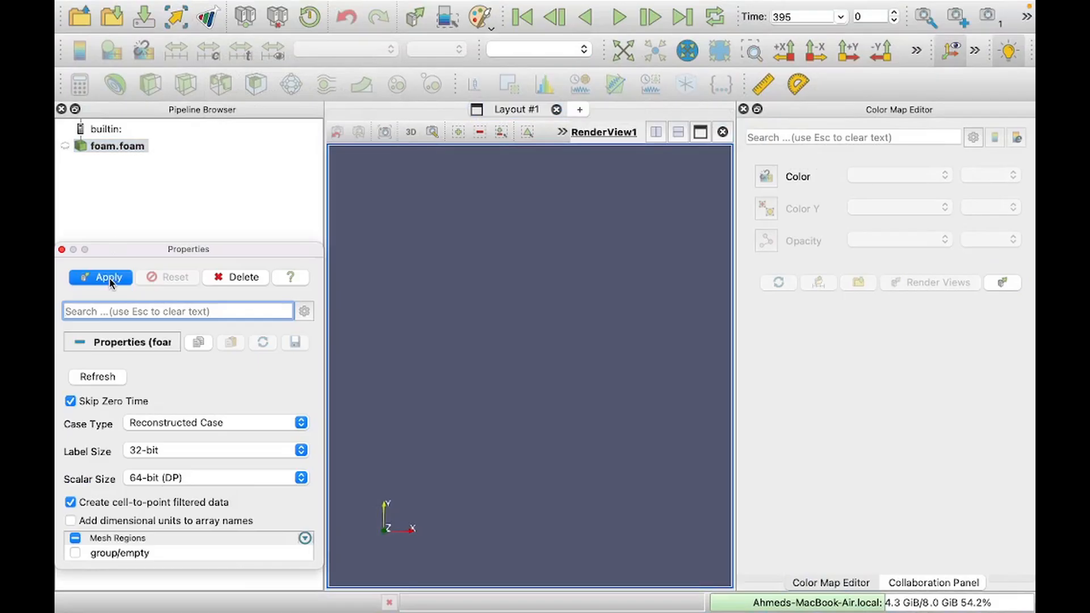
{"action": "left_click", "coordinate": [100, 278]}
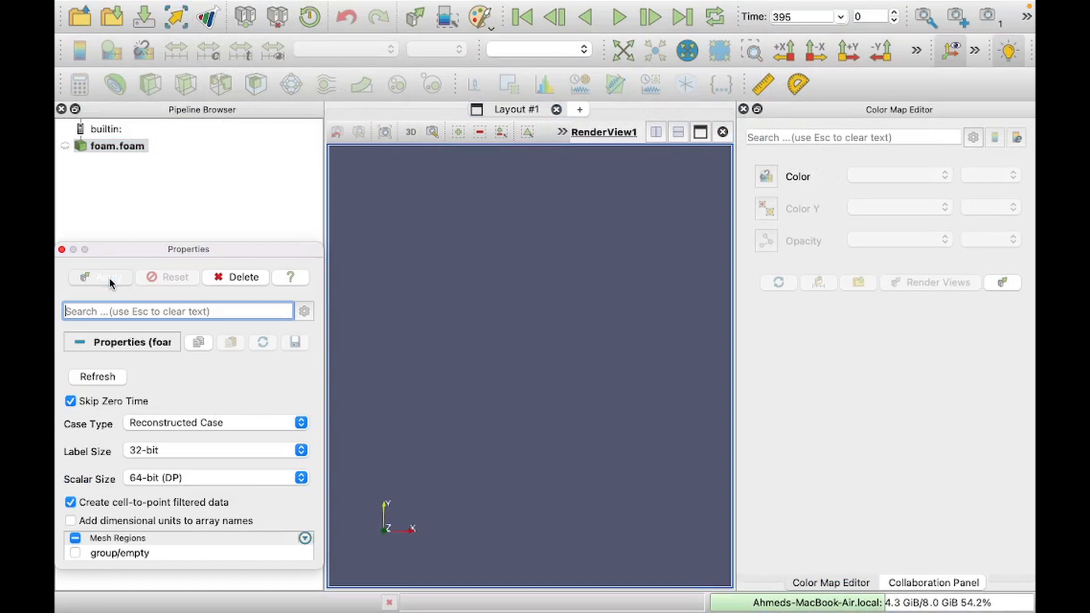
{"action": "left_click", "coordinate": [100, 277]}
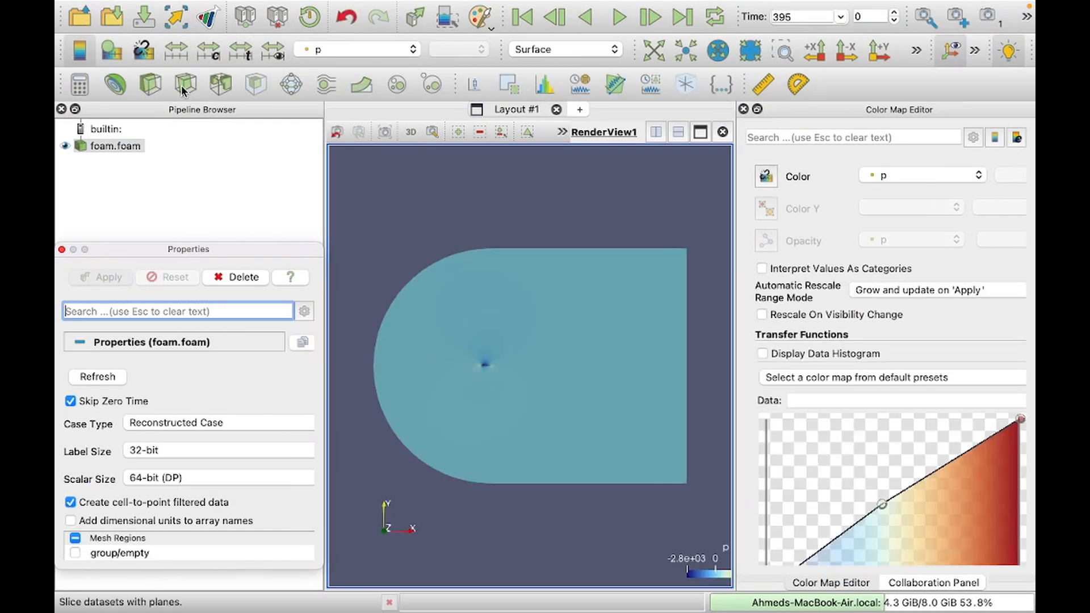
- Add a Z-normal slice through the airfoil domain and hide its plane widget
{"action": "left_click", "coordinate": [184, 83]}
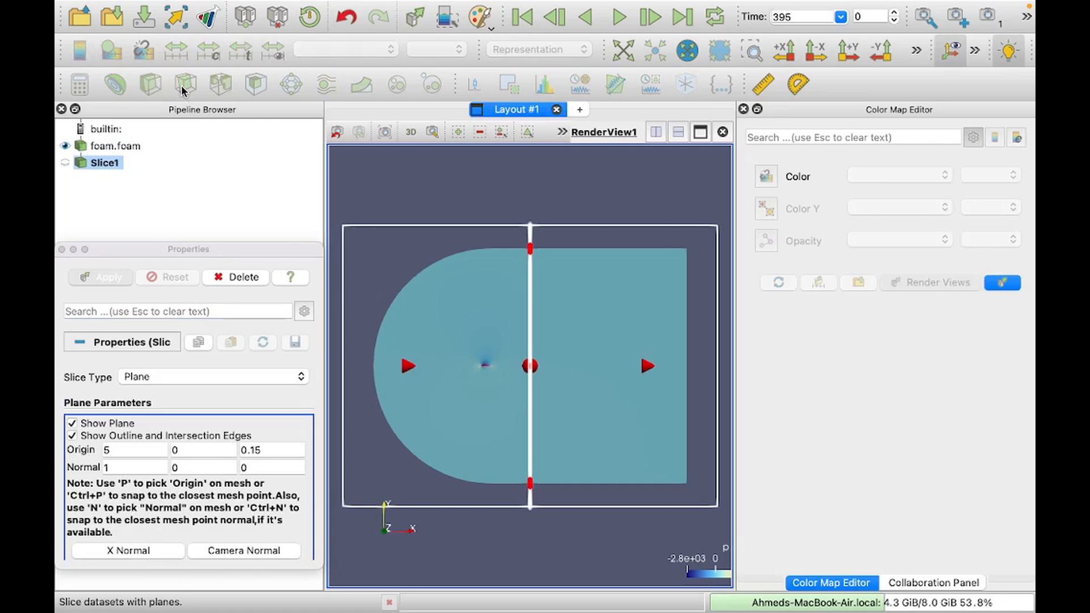
{"action": "mouse_move", "coordinate": [119, 386]}
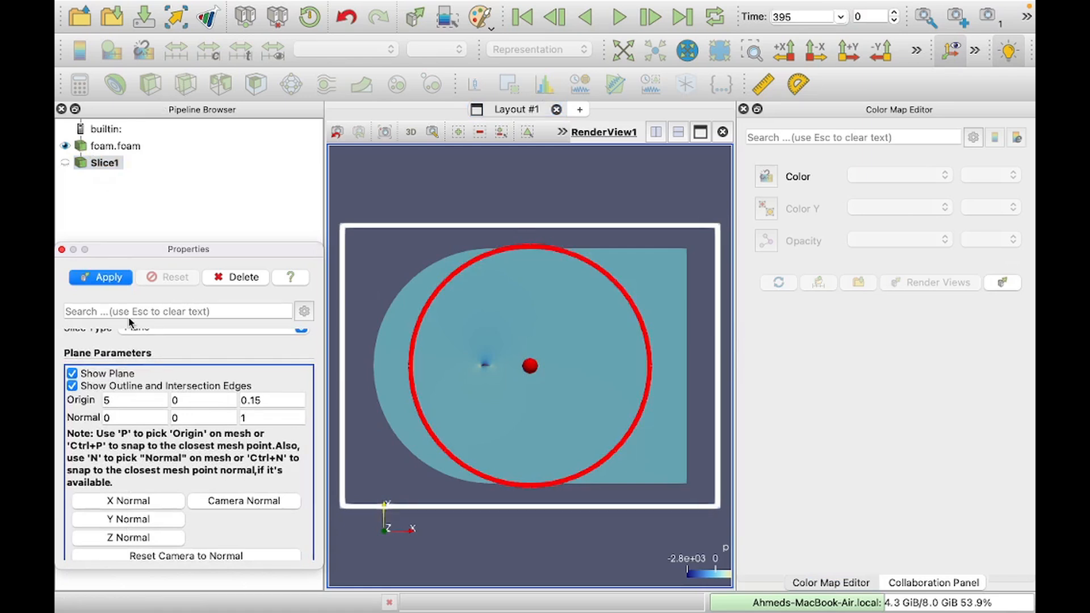
{"action": "left_click", "coordinate": [100, 278]}
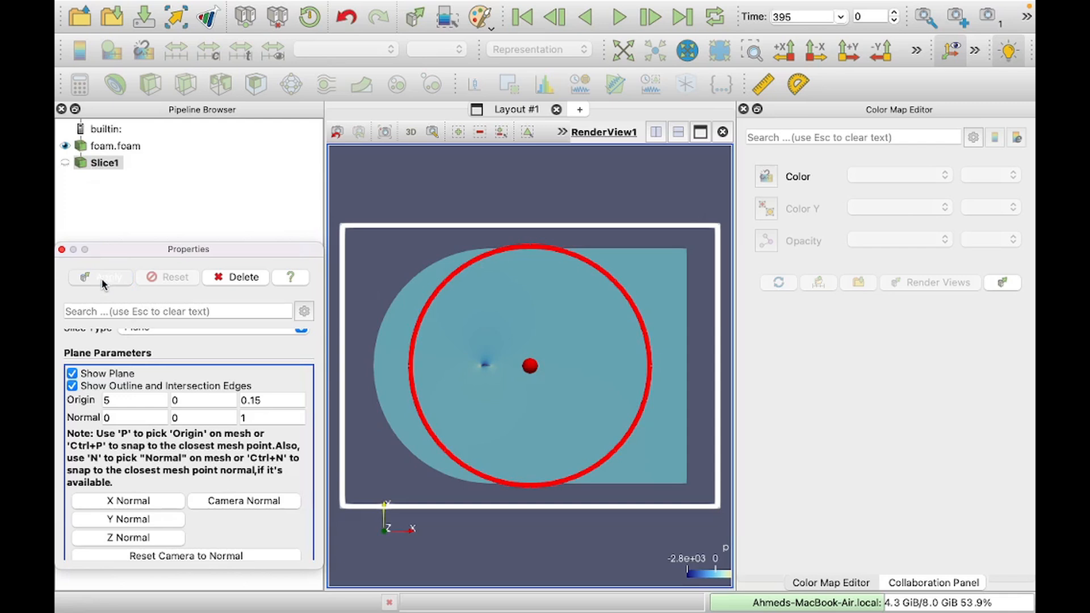
{"action": "left_click", "coordinate": [100, 277]}
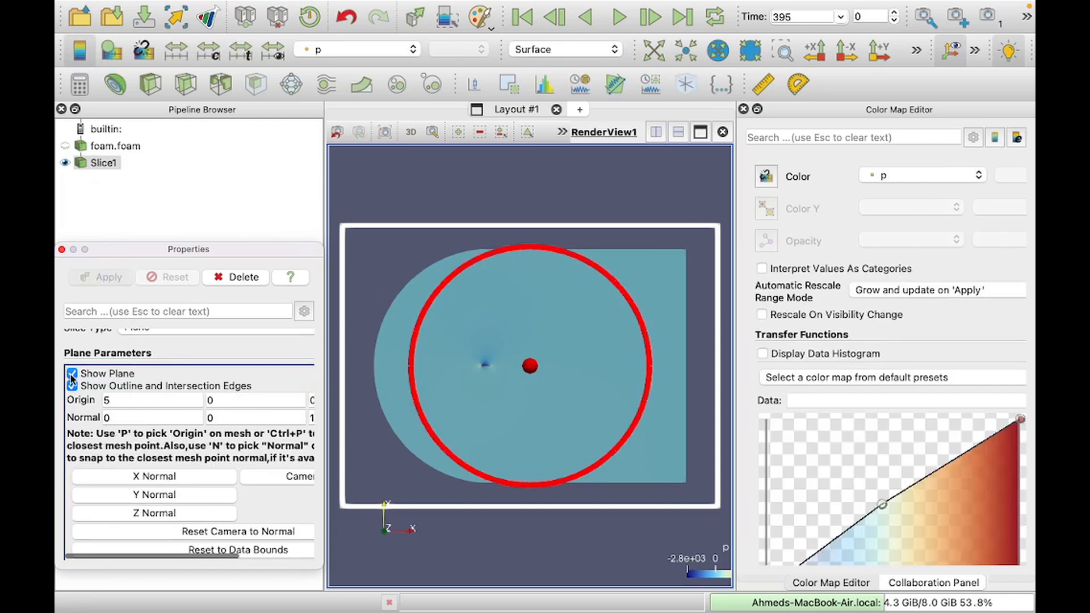
{"action": "left_click", "coordinate": [71, 374]}
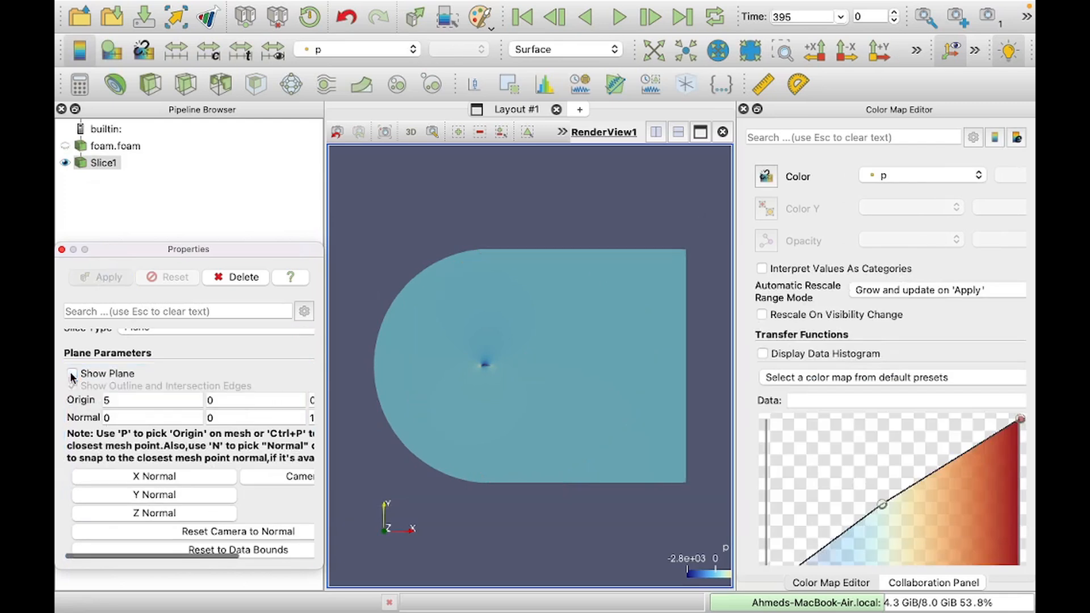
{"action": "left_click", "coordinate": [72, 386]}
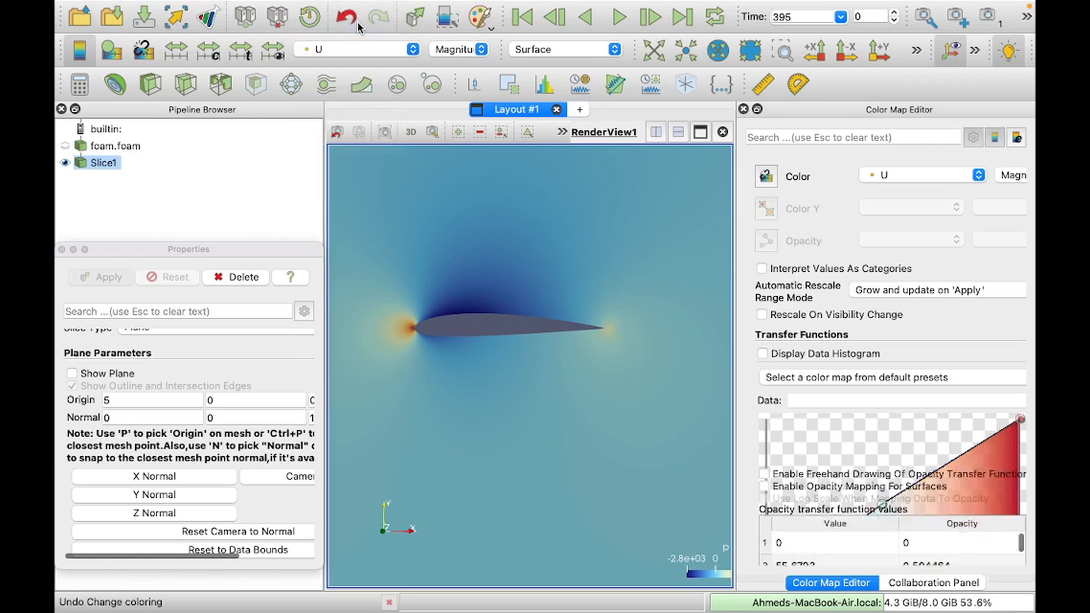
- Colour Slice1 by pressure p to show the pressure field around the airfoil
{"action": "left_click", "coordinate": [414, 49]}
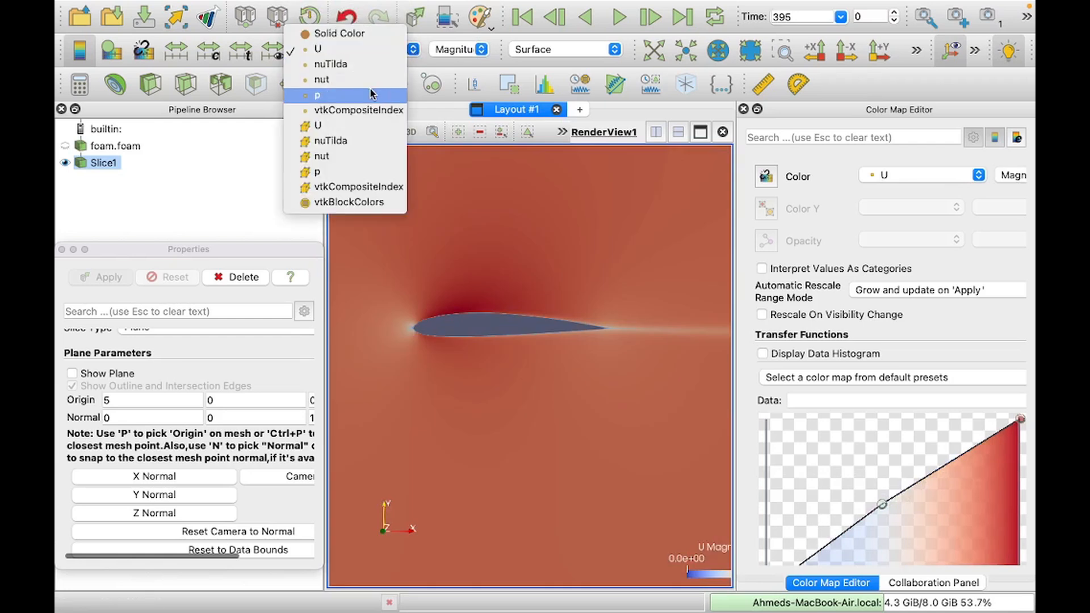
{"action": "left_click", "coordinate": [317, 96]}
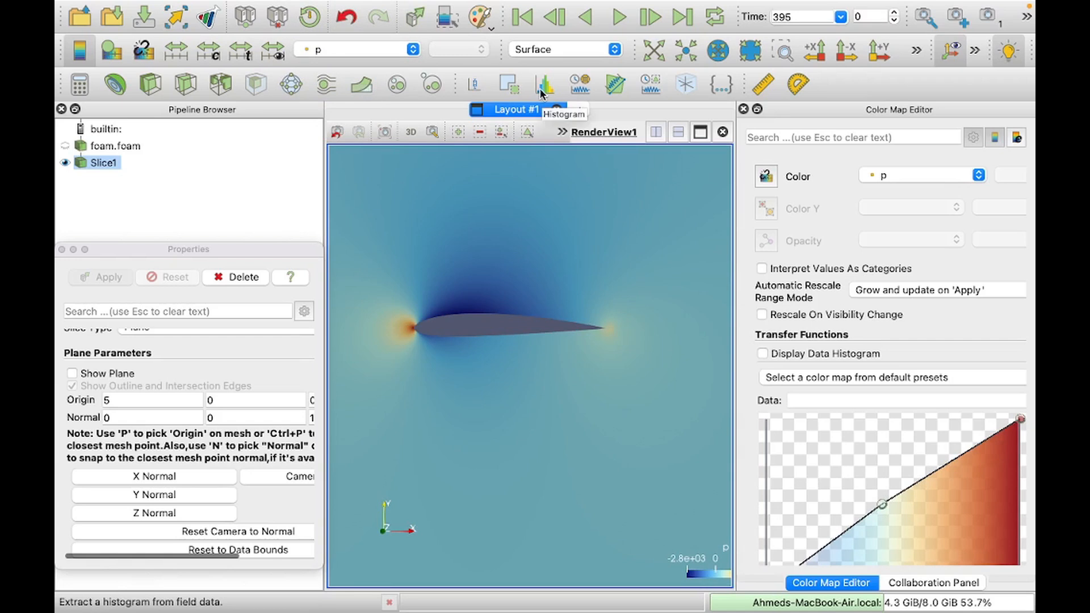
{"action": "left_click", "coordinate": [893, 377]}
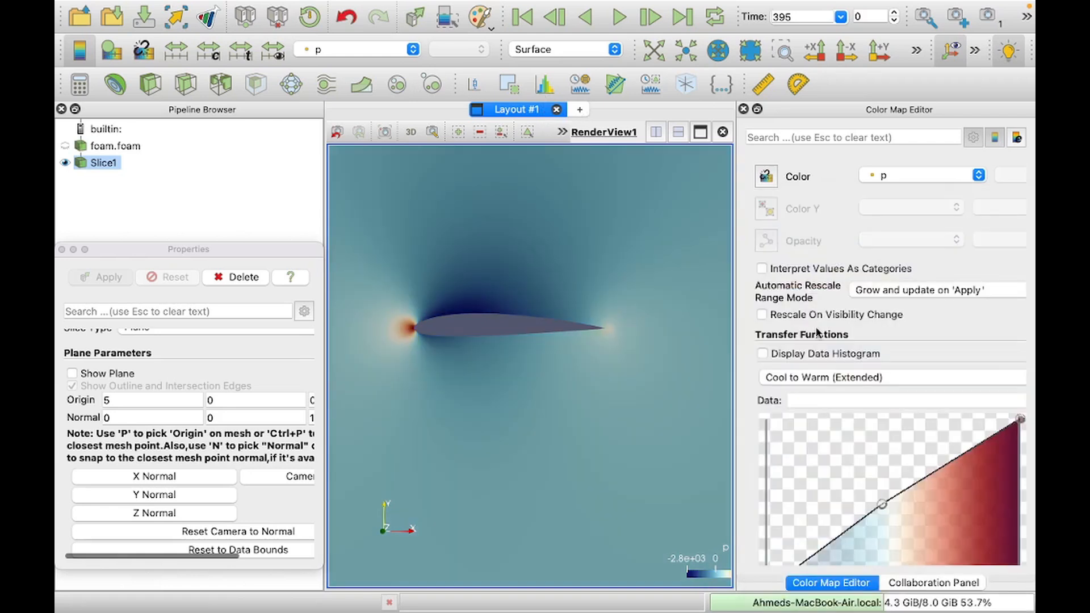
{"action": "mouse_move", "coordinate": [819, 394]}
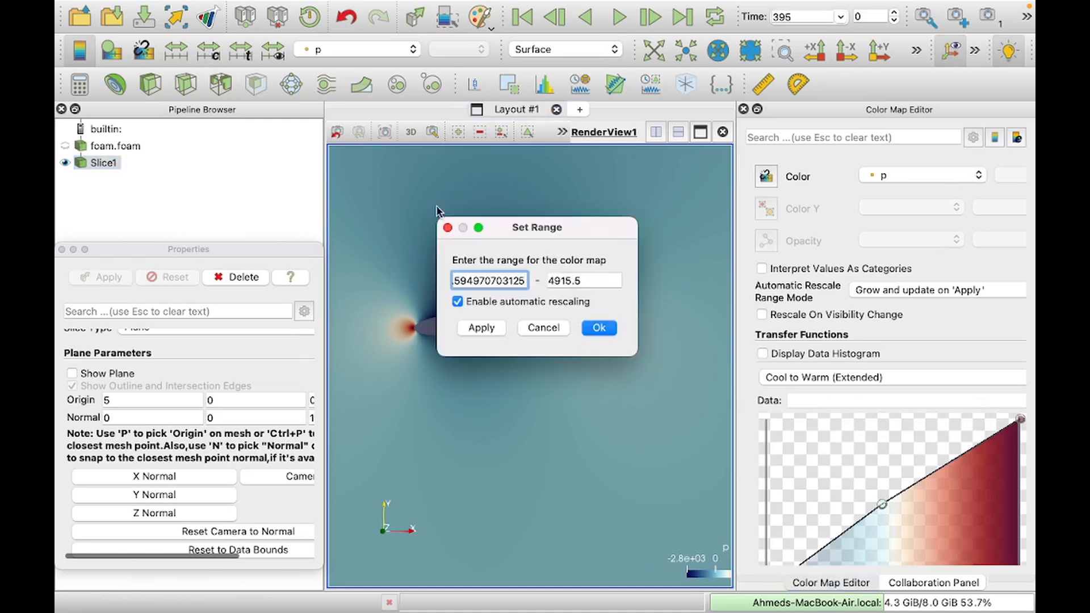
- Set the pressure colour map range on Slice1 to -5000 to 500
{"action": "left_click_drag", "start_coordinate": [536, 228], "coordinate": [608, 231]}
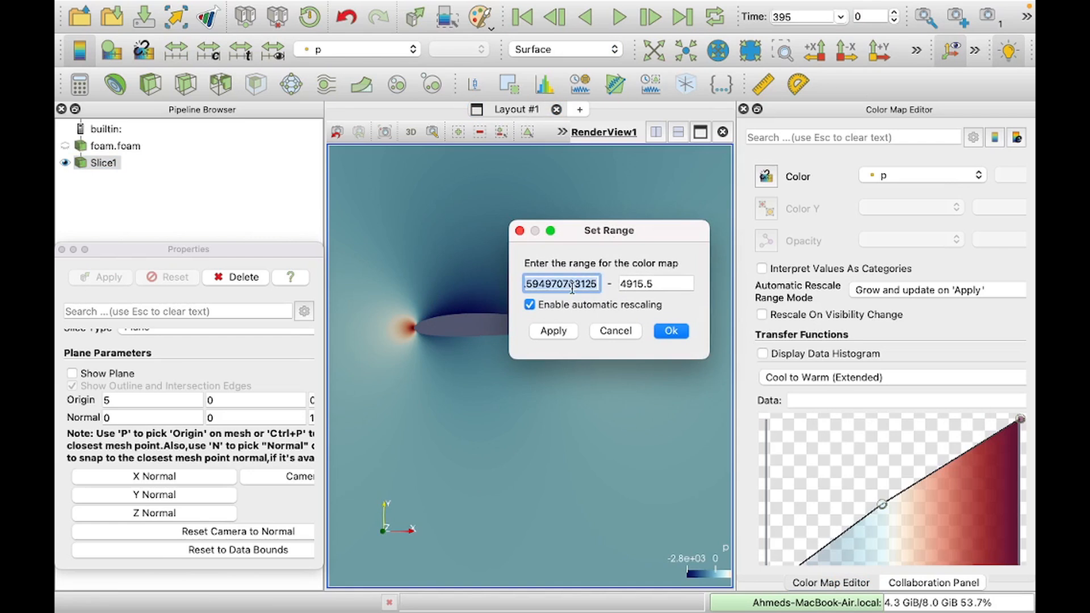
{"action": "type", "text": "-5000"}
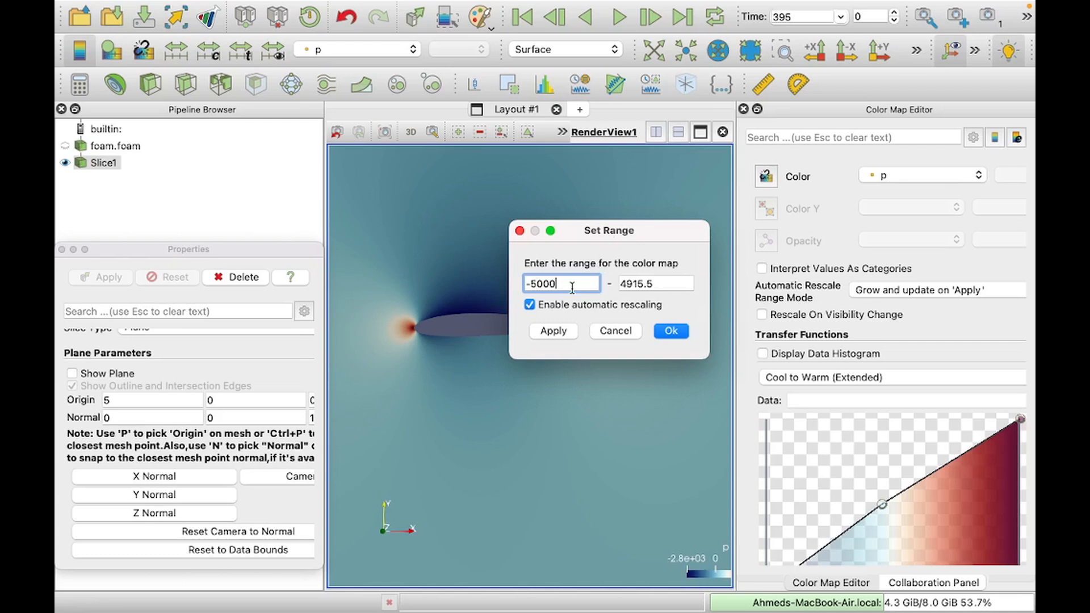
{"action": "left_click", "coordinate": [655, 283]}
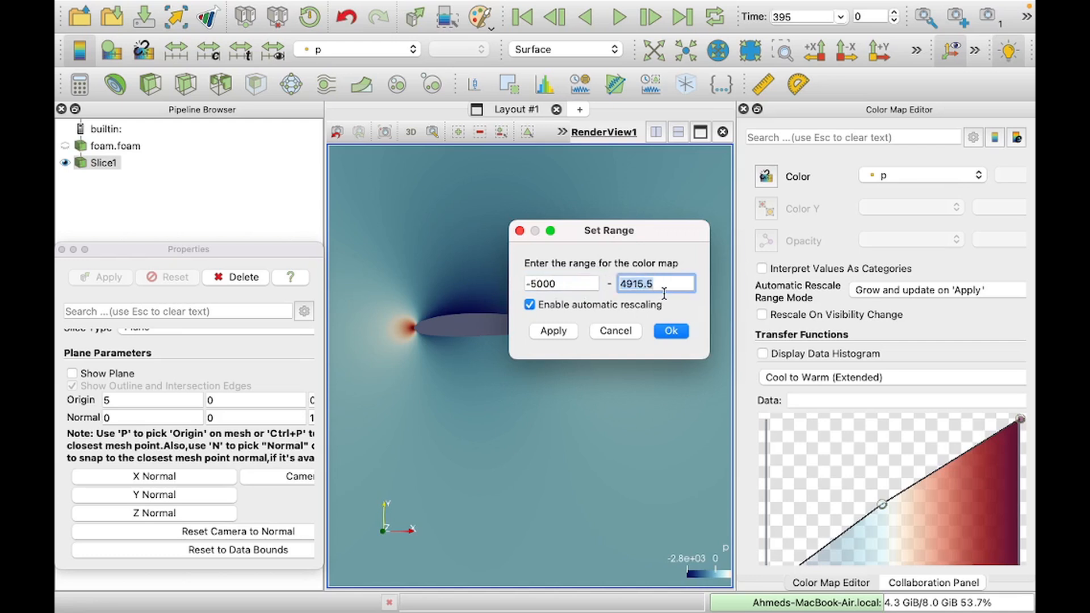
{"action": "type", "text": "500"}
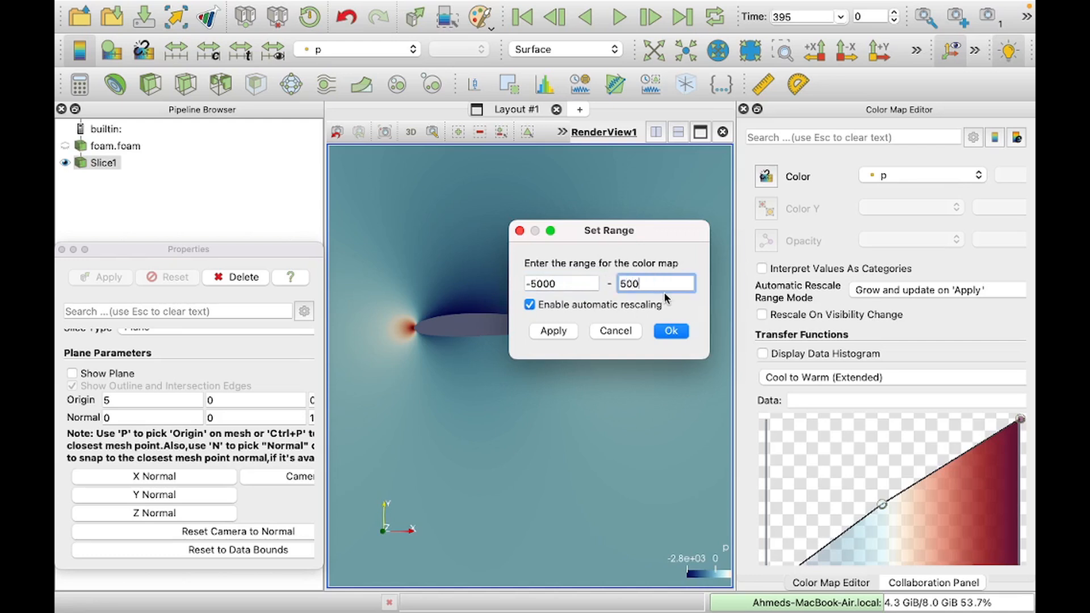
{"action": "left_click", "coordinate": [671, 330]}
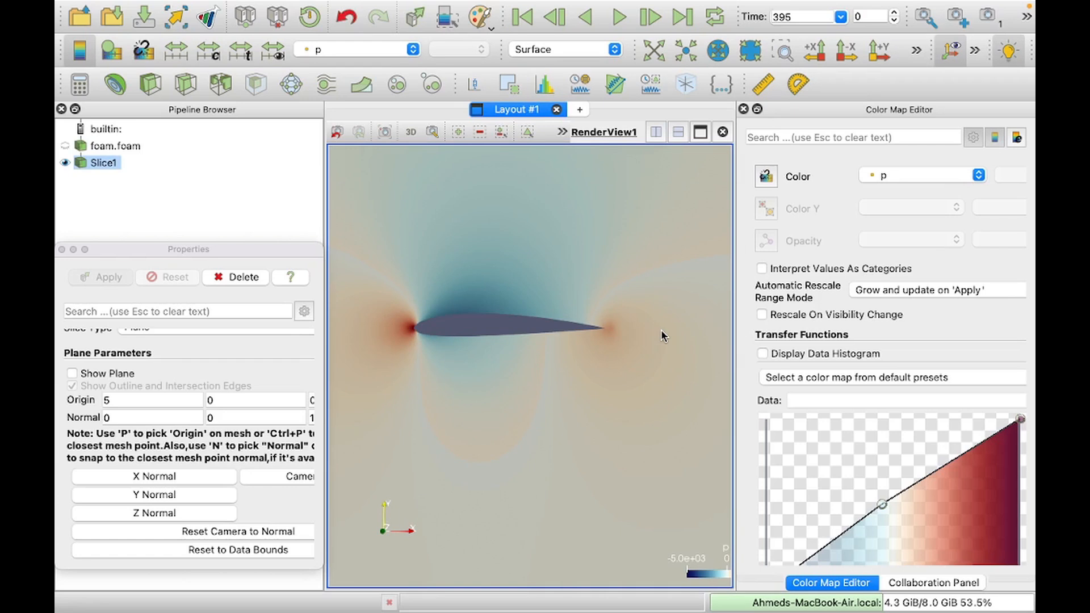
- Apply the Cool to Warm preset and edit the transfer table to blue, white, red in RGB colour space
{"action": "left_click", "coordinate": [891, 377]}
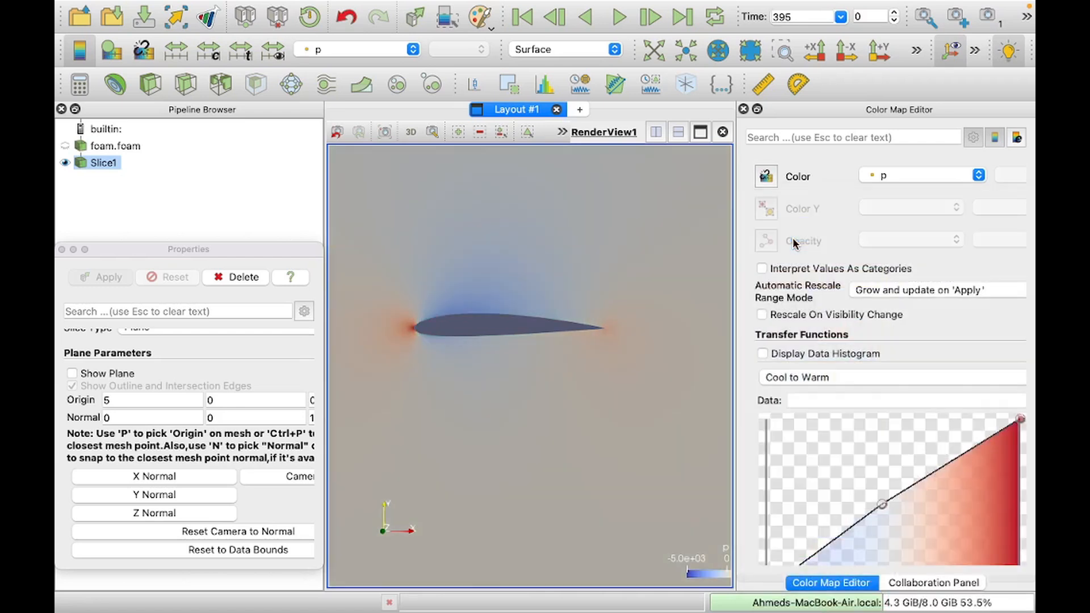
{"action": "mouse_move", "coordinate": [665, 294]}
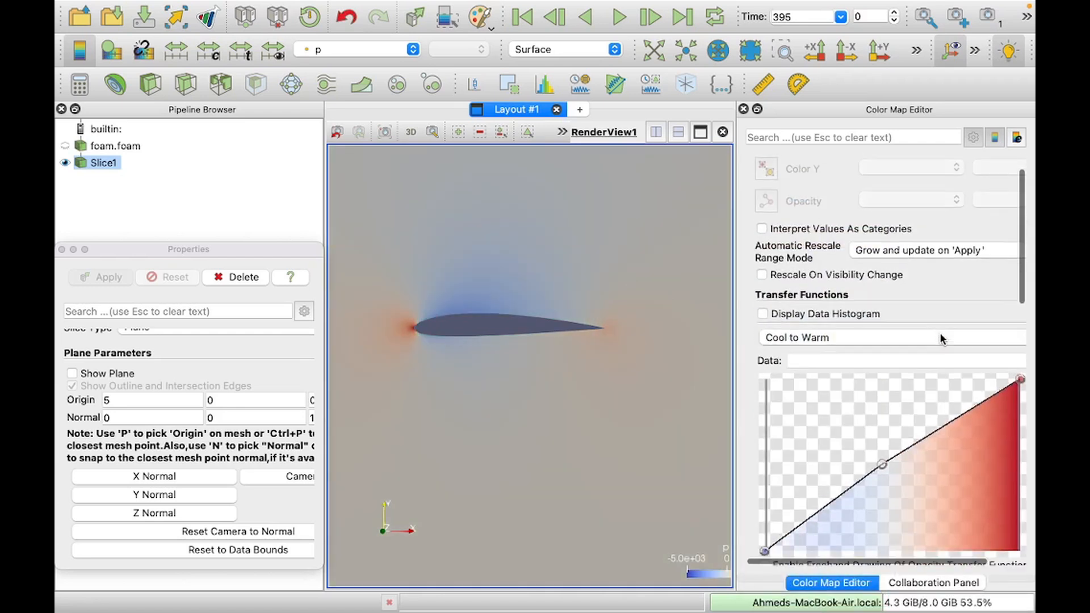
{"action": "scroll", "scroll_direction": "down", "scroll_amount": 3}
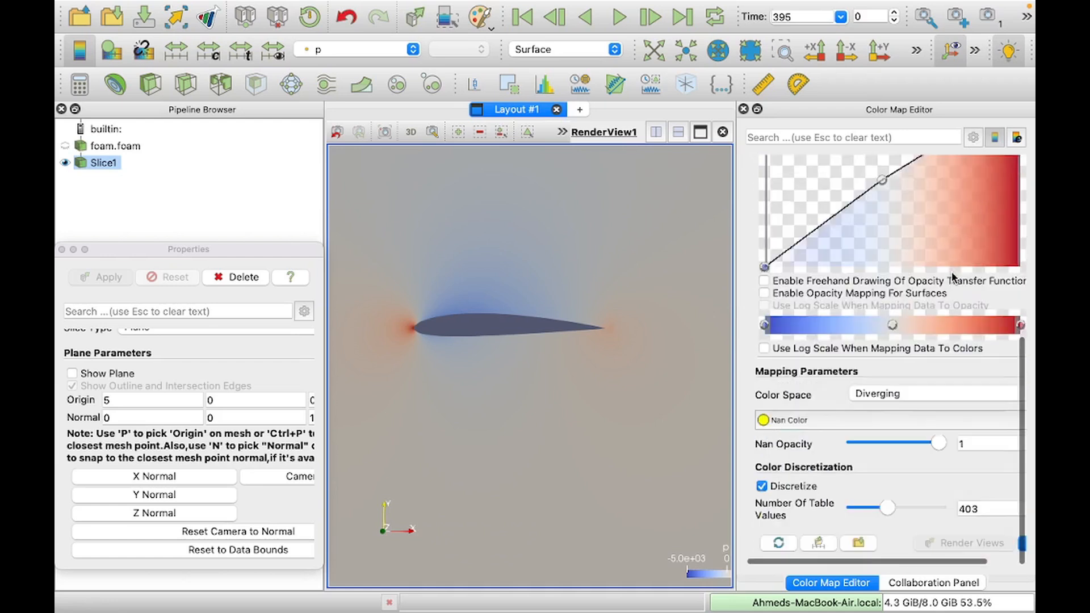
{"action": "left_click", "coordinate": [974, 138]}
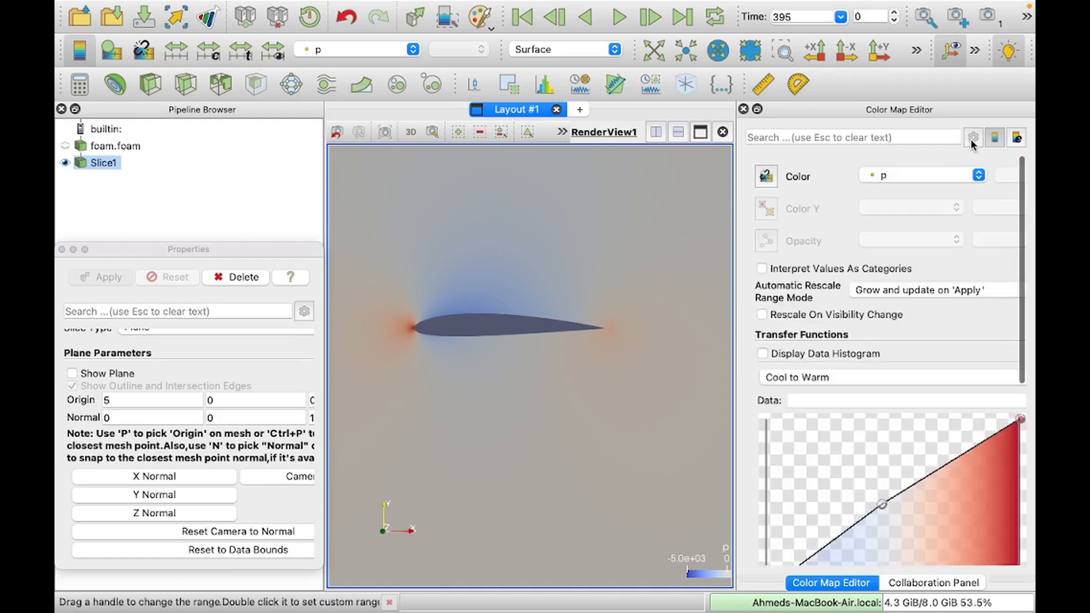
{"action": "left_click", "coordinate": [973, 138]}
{"action": "type", "text": "1"}
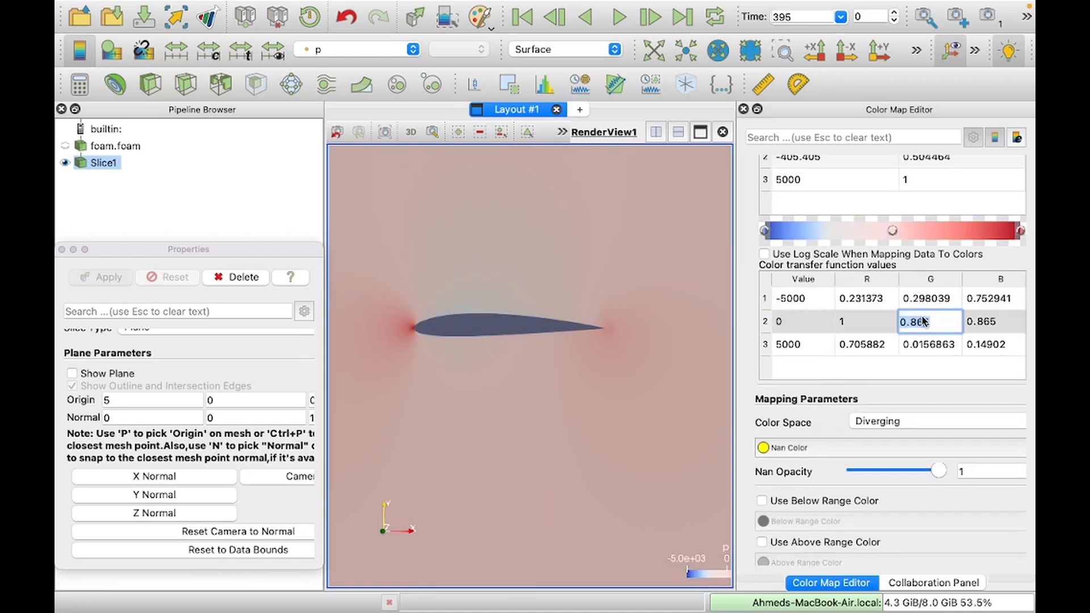
{"action": "left_click", "coordinate": [935, 421]}
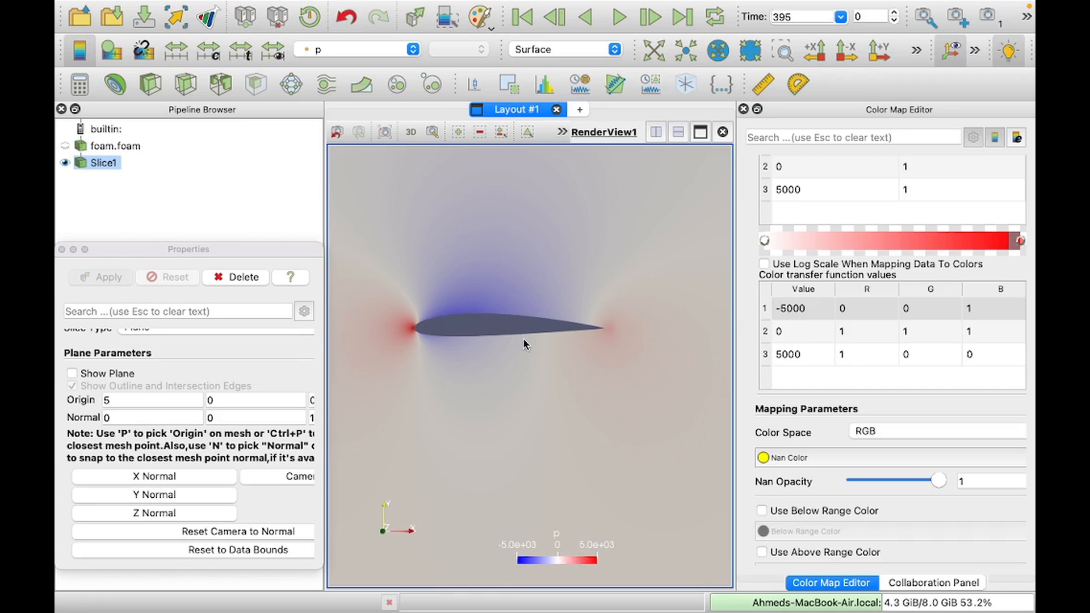
{"action": "mouse_move", "coordinate": [363, 356]}
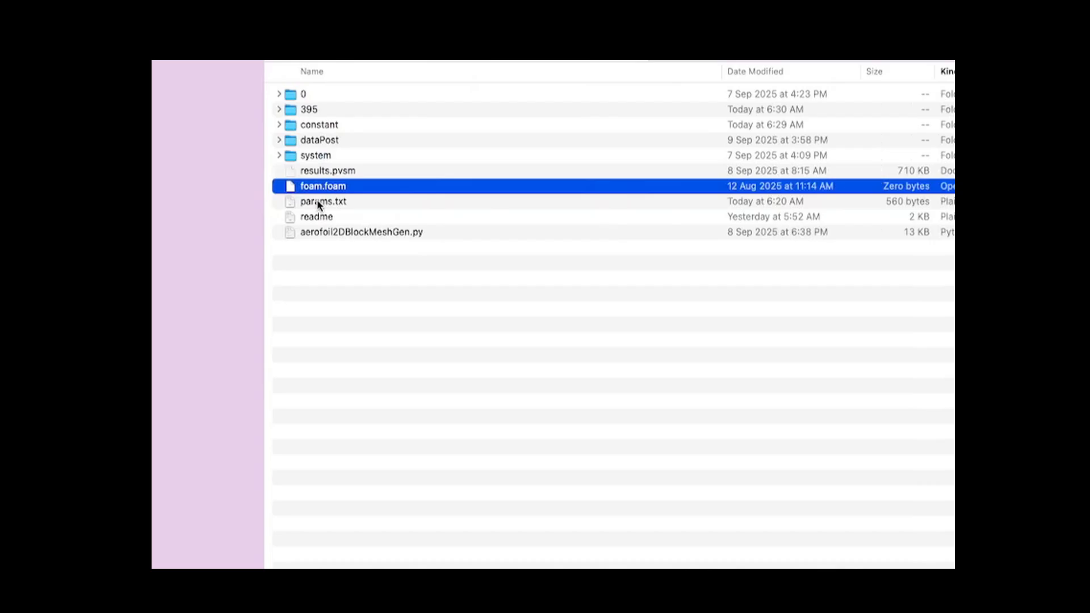
- Change AoA from 0 to 15 in params.txt and save
{"action": "double_click", "coordinate": [322, 201]}
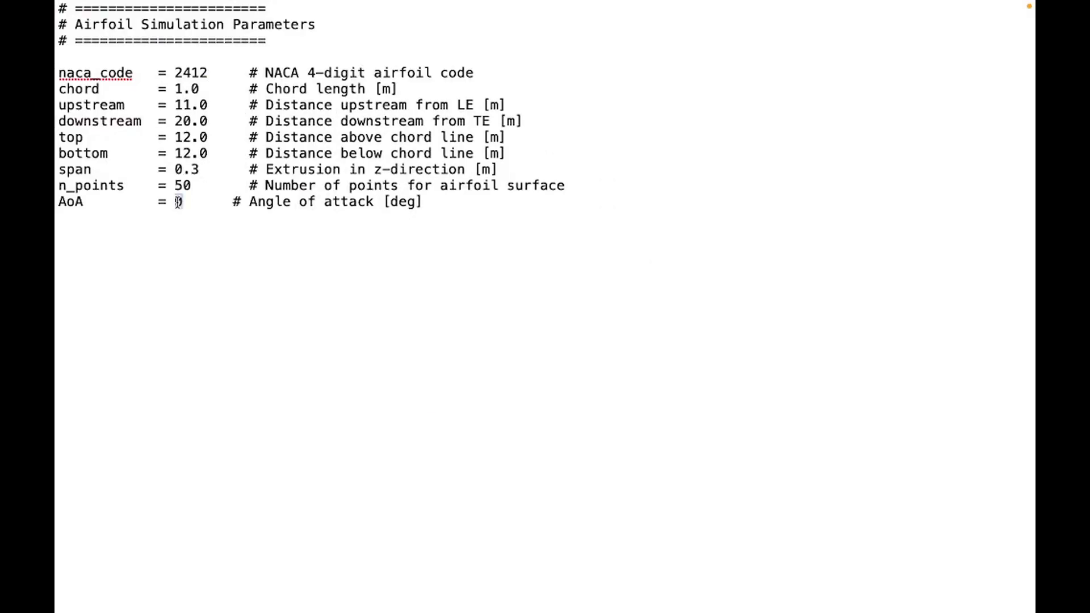
{"action": "type", "text": "15"}
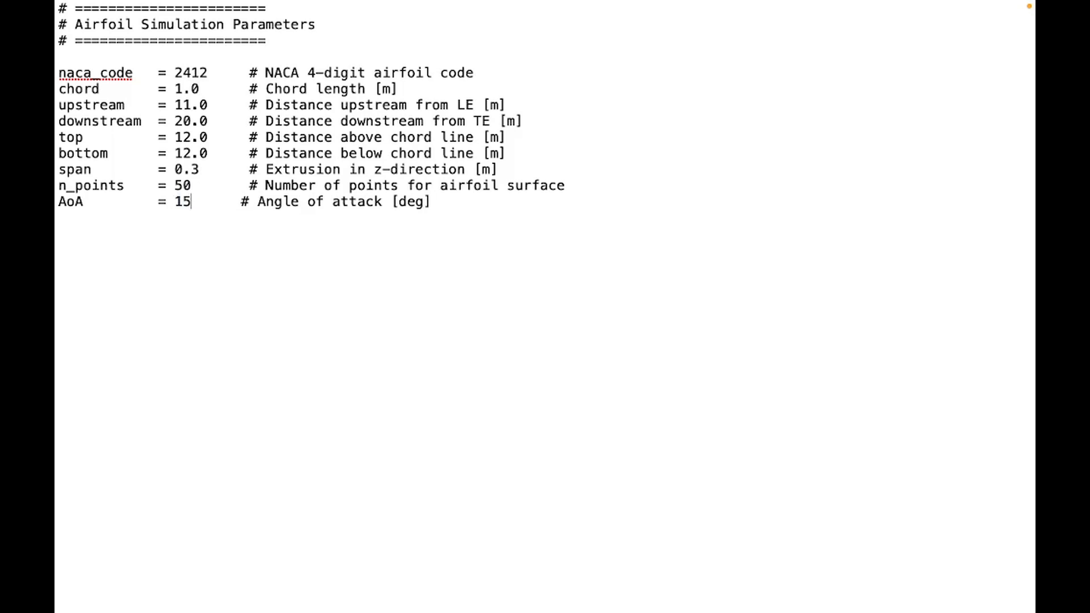
{"action": "left_click", "coordinate": [159, 7]}
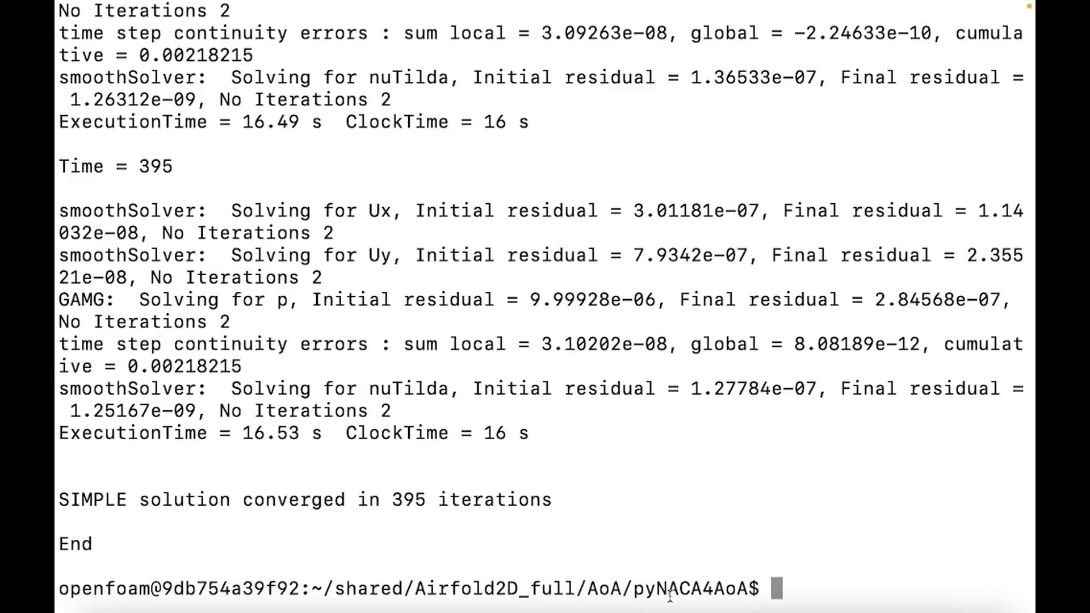
{"action": "mouse_move", "coordinate": [586, 423]}
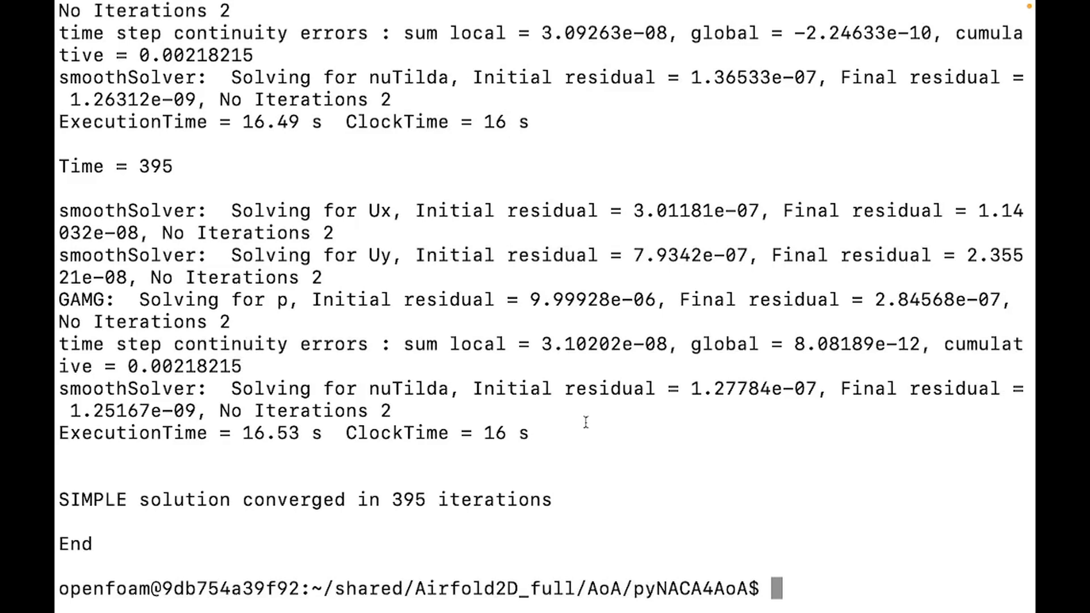
- Regenerate blockMeshDict at 15° AoA with aerofoil2DBlockMeshGen.py, rebuild with blockMesh, verify with checkMesh and start simpleFoam
{"action": "type", "text": "blockMesh"}
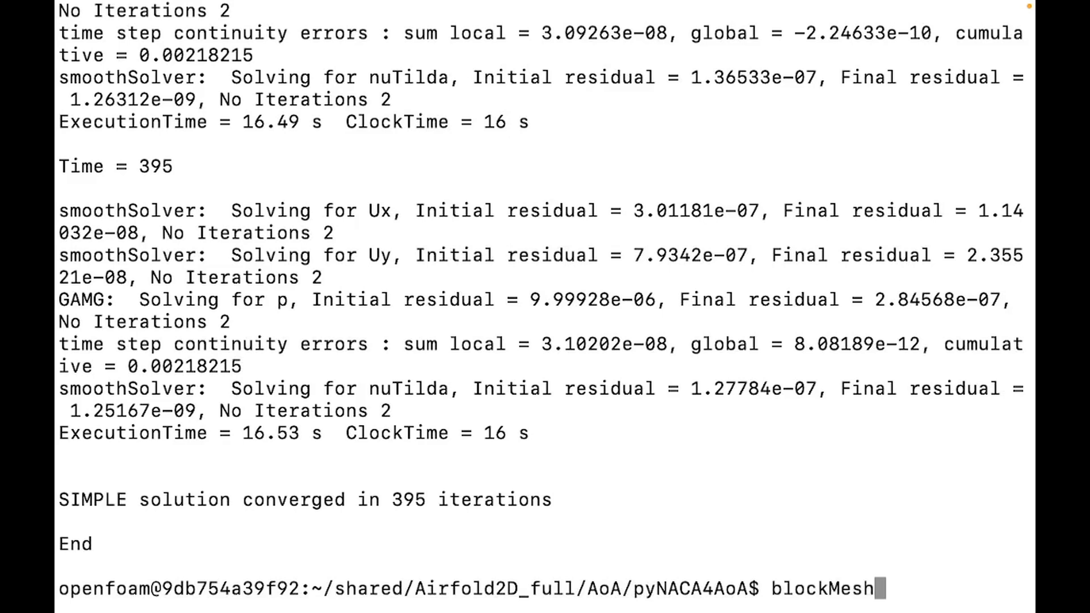
{"action": "type", "text": "python3 aerofoil2DBlockMeshGen.py"}
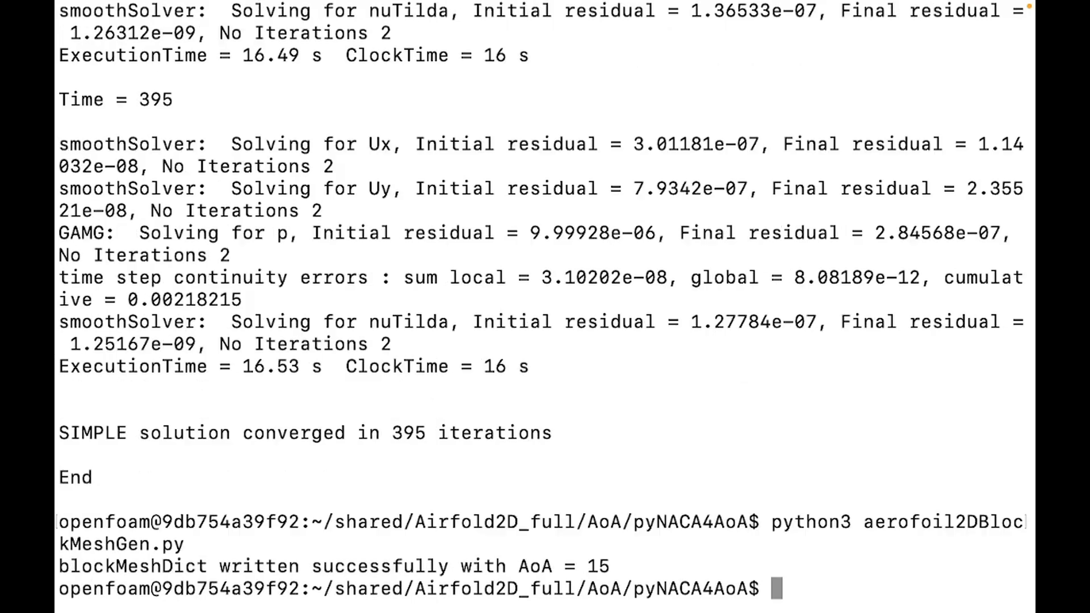
{"action": "mouse_move", "coordinate": [213, 491]}
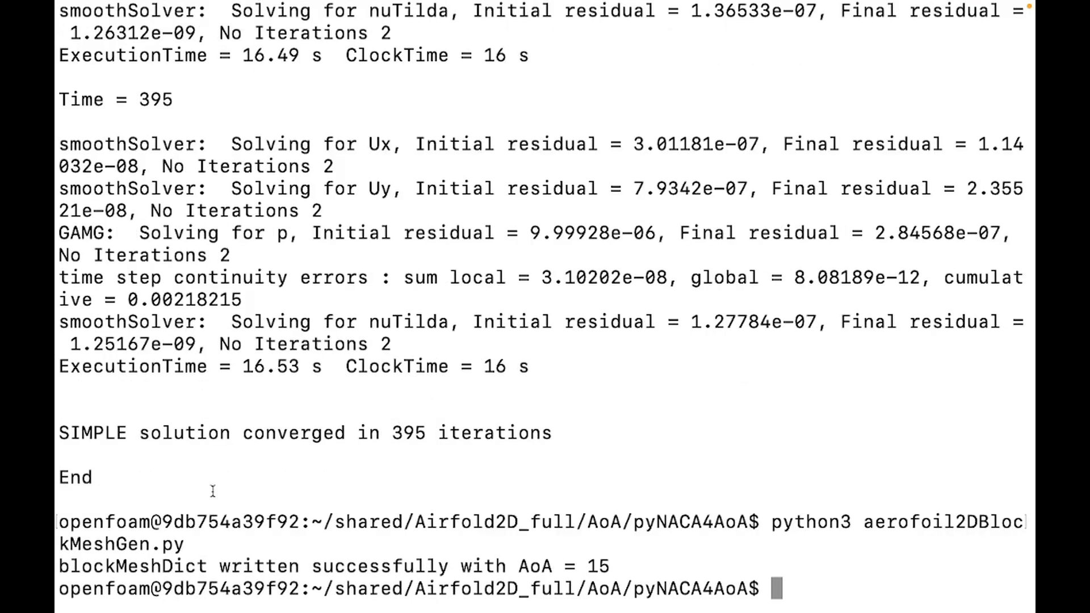
{"action": "mouse_move", "coordinate": [546, 560]}
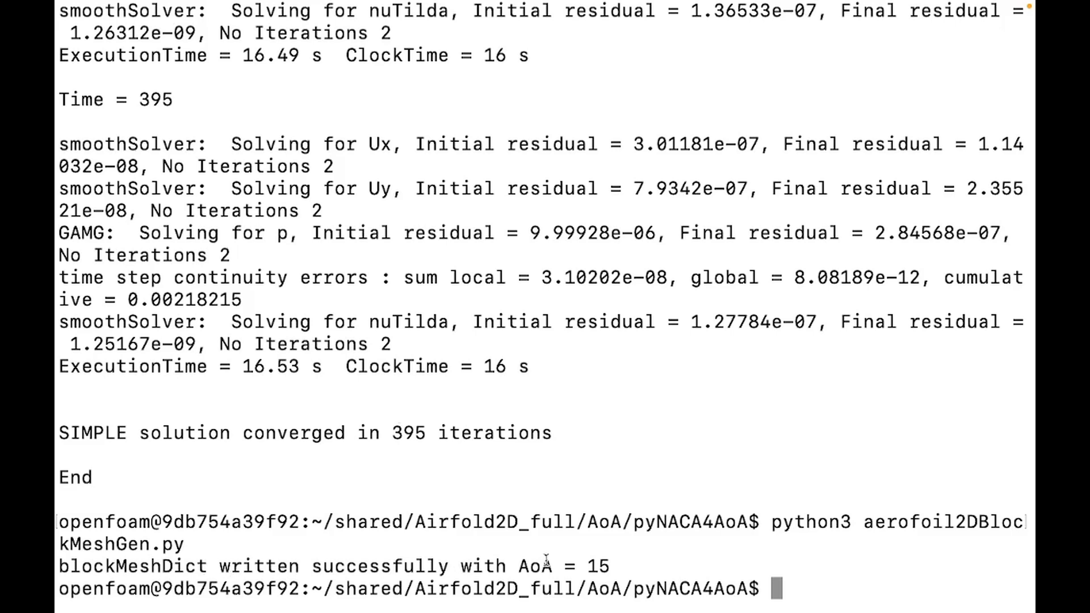
{"action": "mouse_move", "coordinate": [649, 553]}
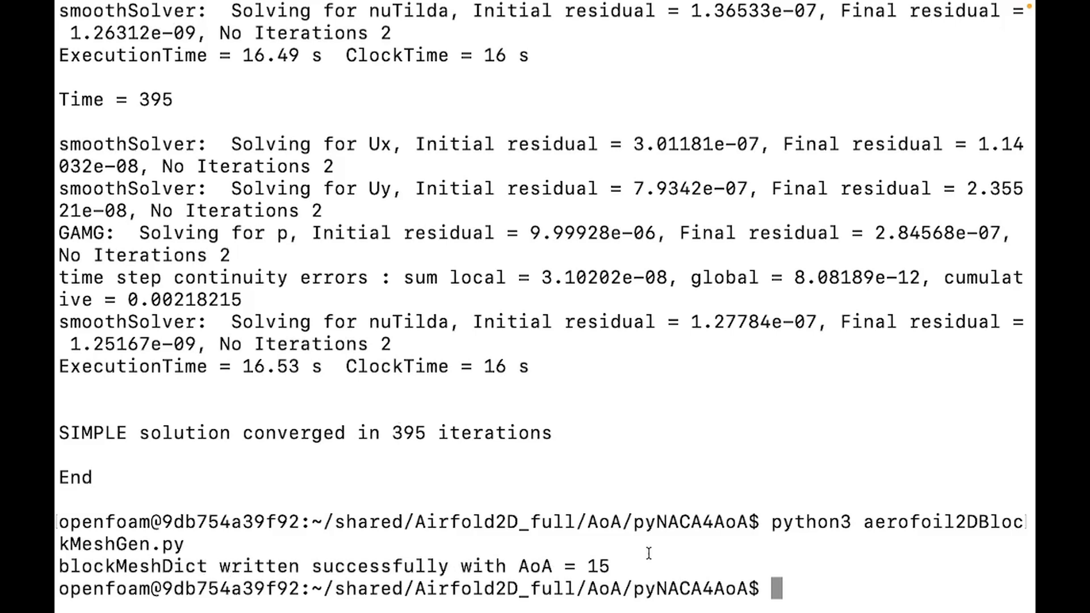
{"action": "type", "text": "checkMesh"}
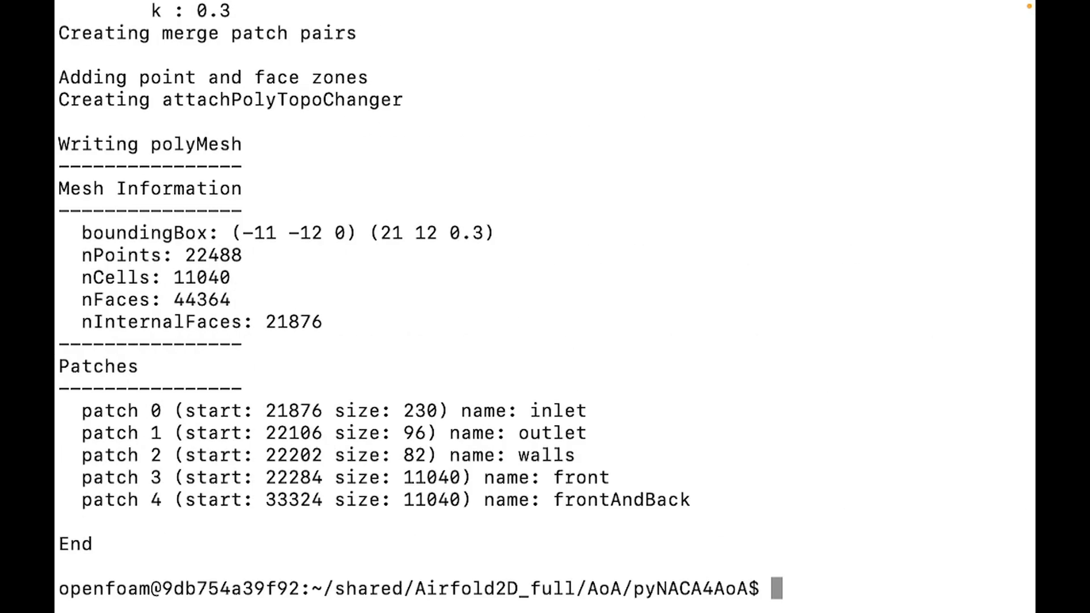
{"action": "type", "text": "blockMesh"}
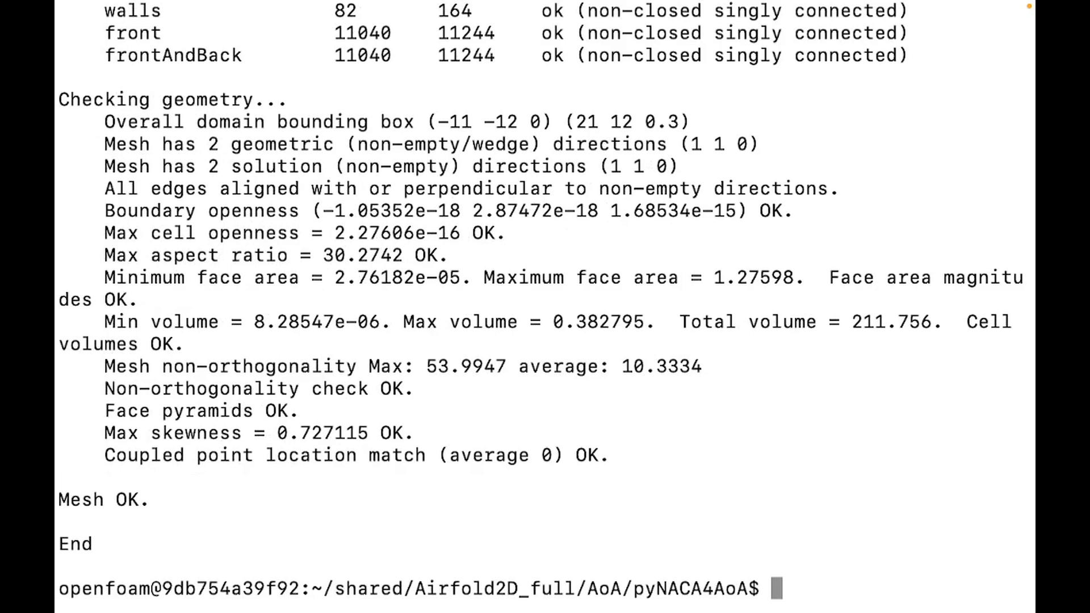
{"action": "type", "text": "simpleFoam"}
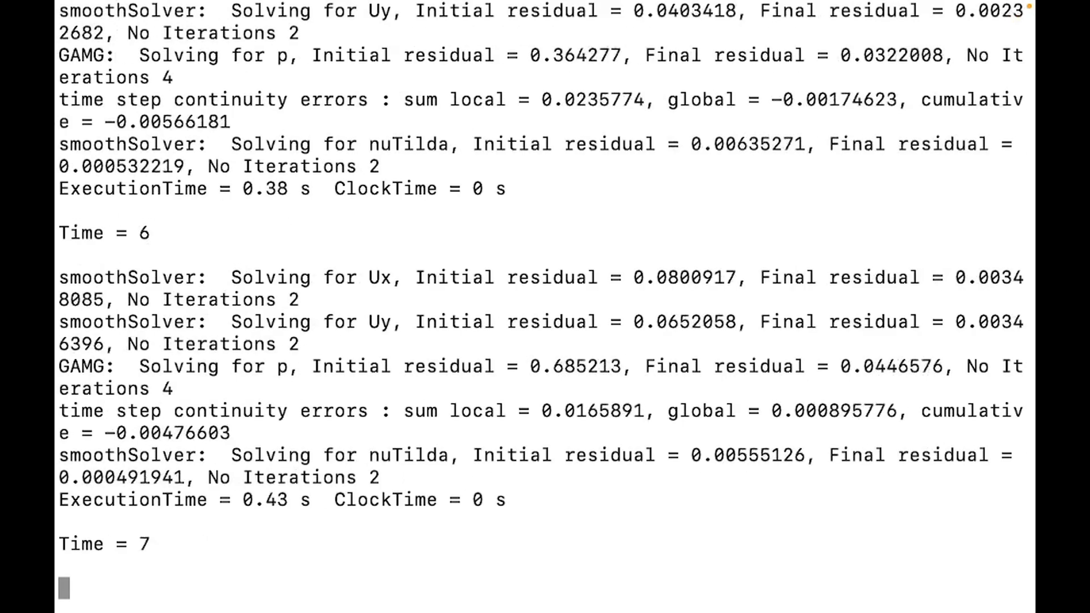
- Follow the simpleFoam output as it iterates toward Time = 500 and ends
{"action": "scroll", "scroll_direction": "down", "scroll_amount": 3}
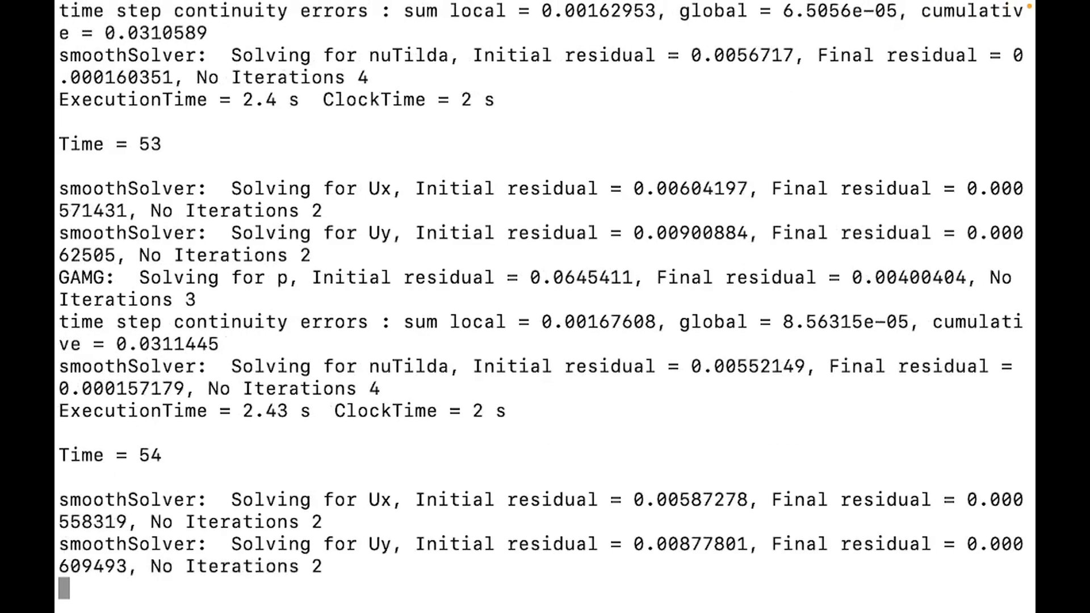
{"action": "scroll", "scroll_direction": "down", "scroll_amount": 3}
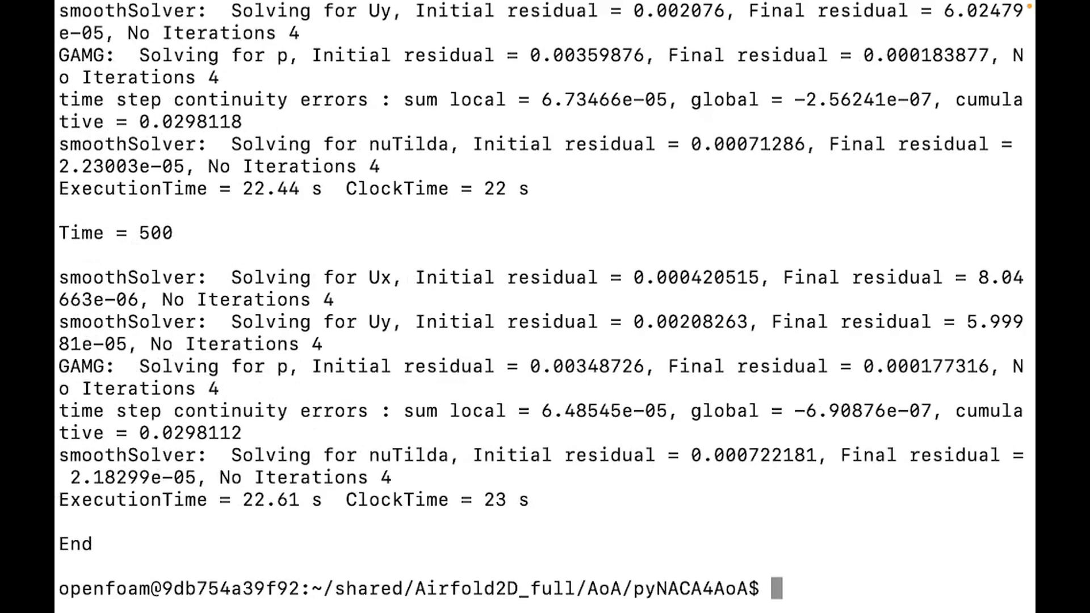
{"action": "mouse_move", "coordinate": [168, 266]}
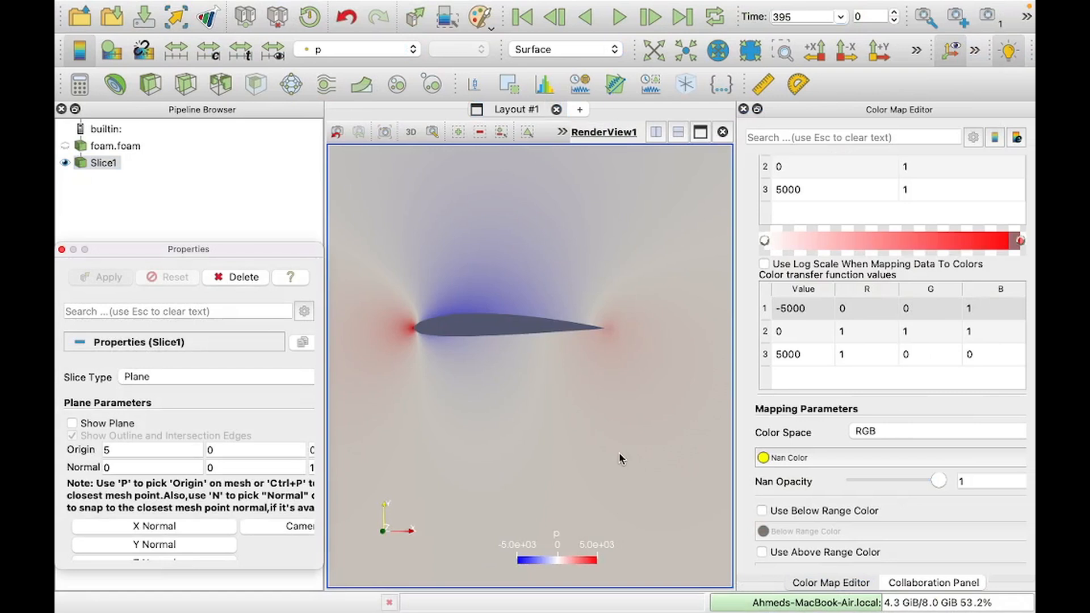
- Select the foam.foam source in the Pipeline Browser and bring up its context actions with Reload Files
{"action": "left_click", "coordinate": [103, 162]}
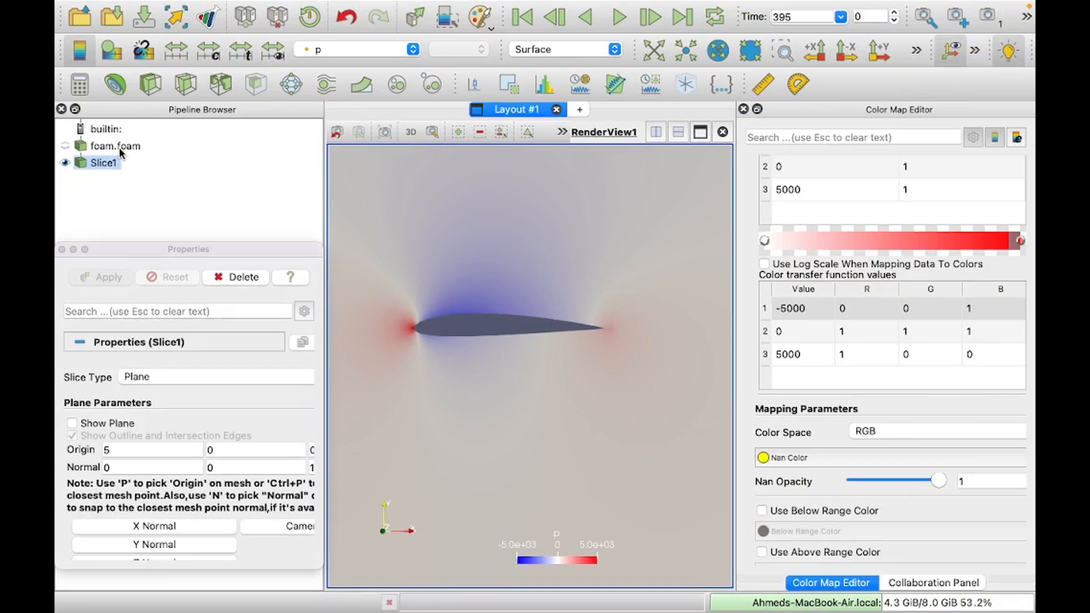
{"action": "right_click", "coordinate": [113, 146]}
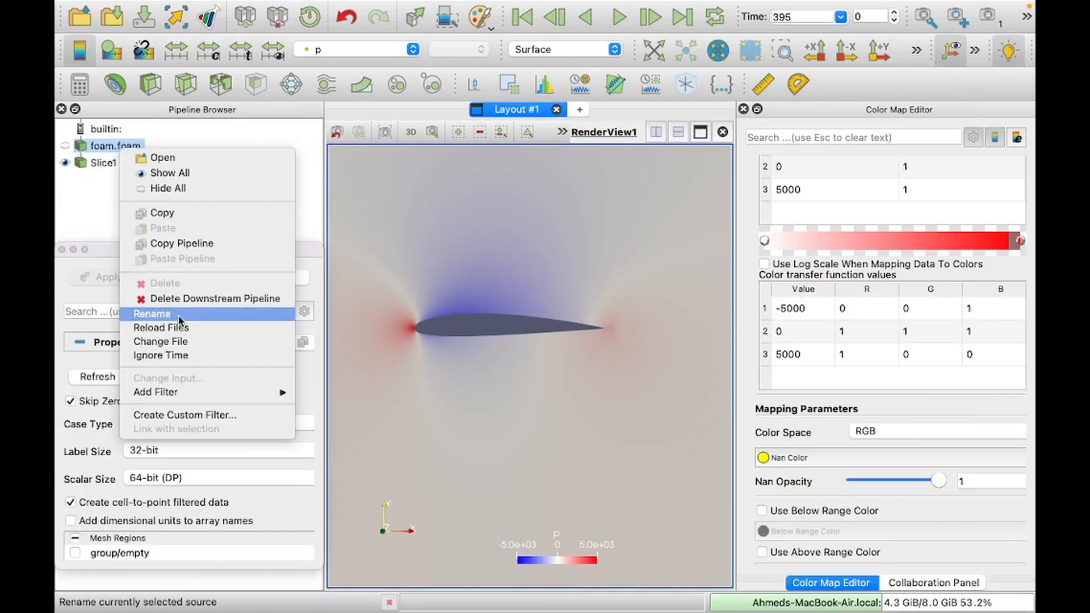